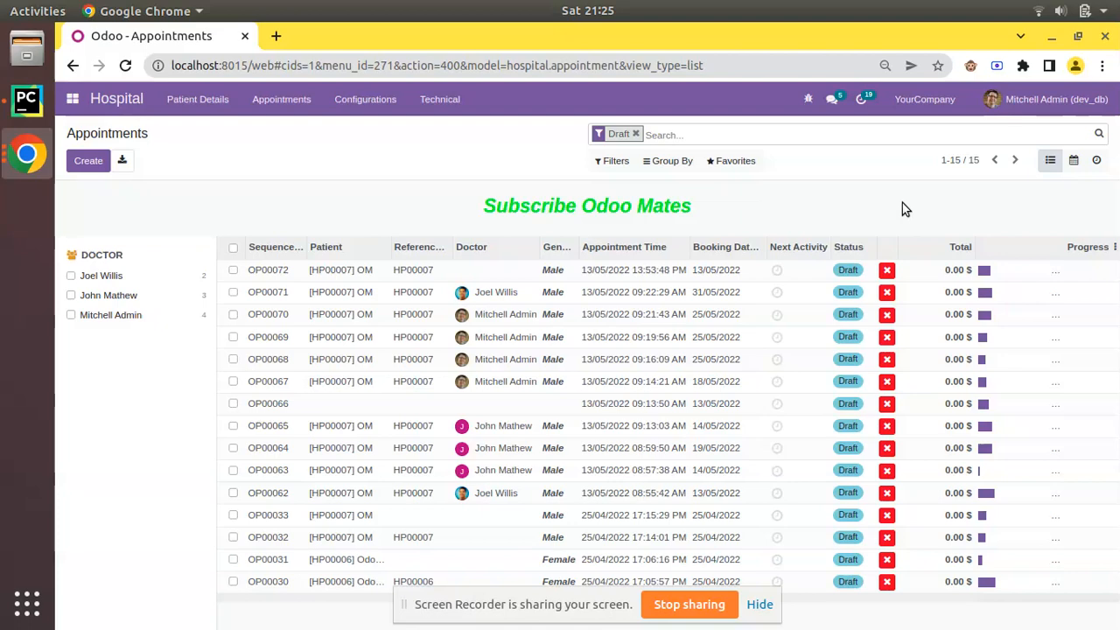
mouse_move(796, 48)
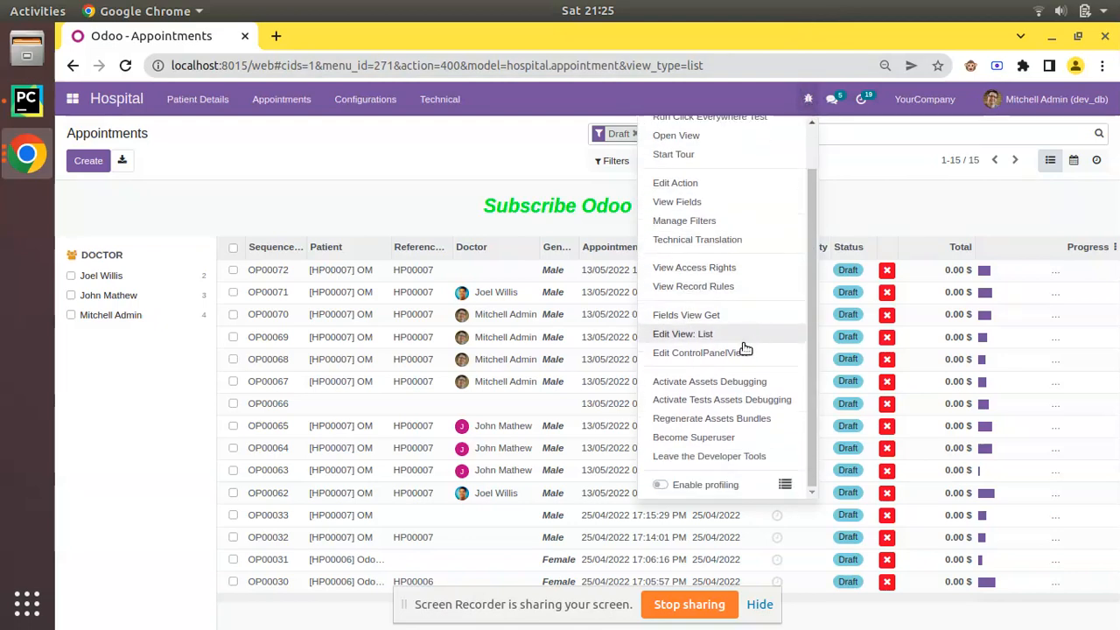
Step: Scroll the Appointments list to find appointment OP00072
scroll("up", 3)
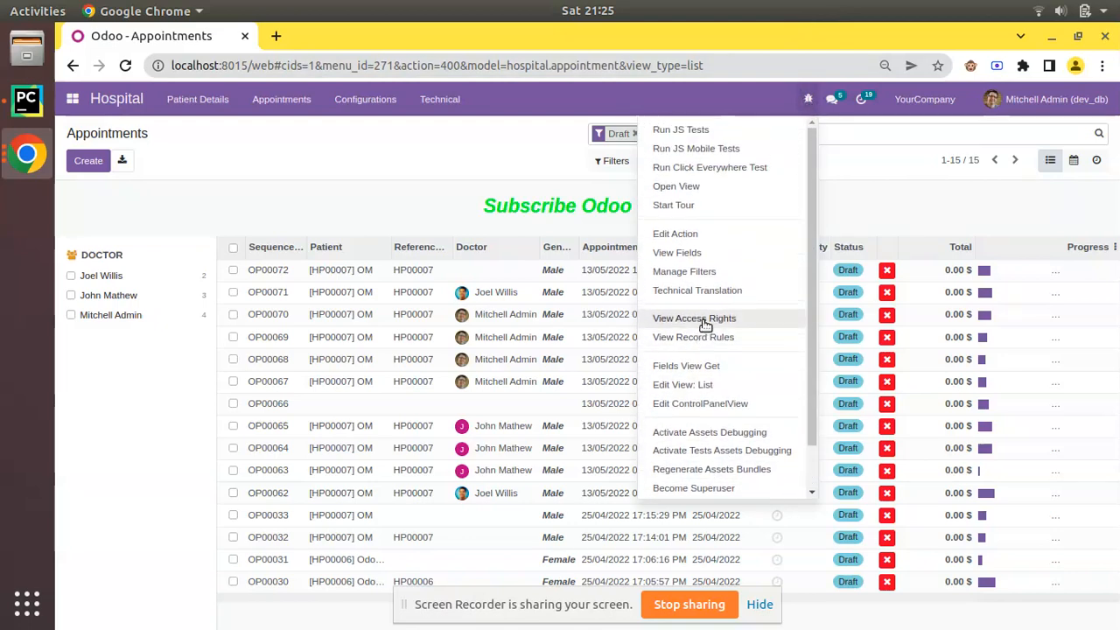
mouse_move(715, 272)
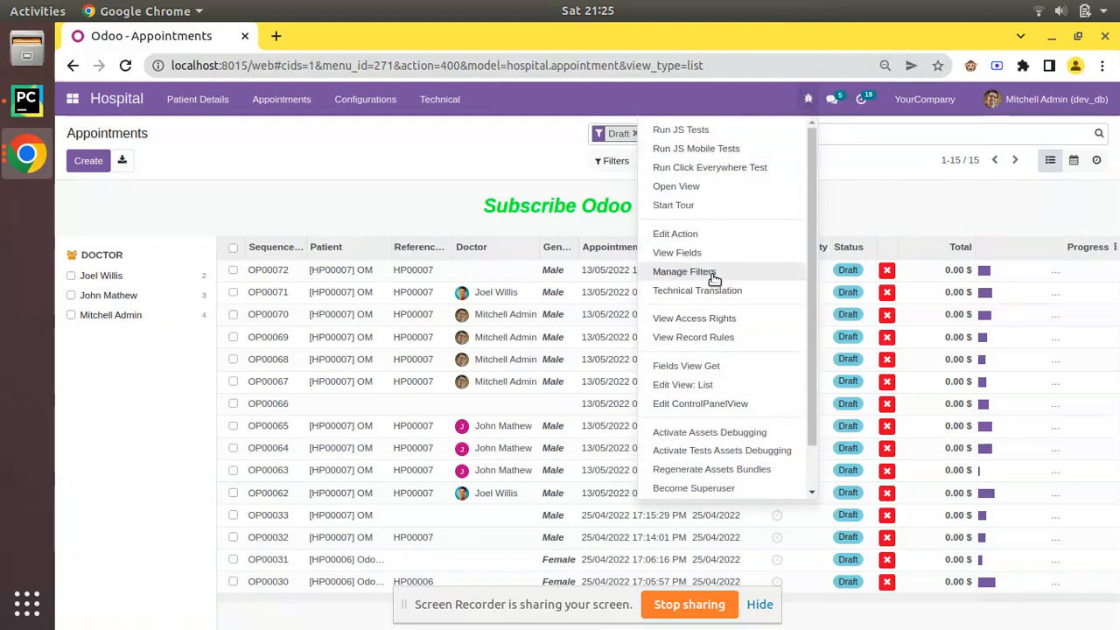
scroll("down", 3)
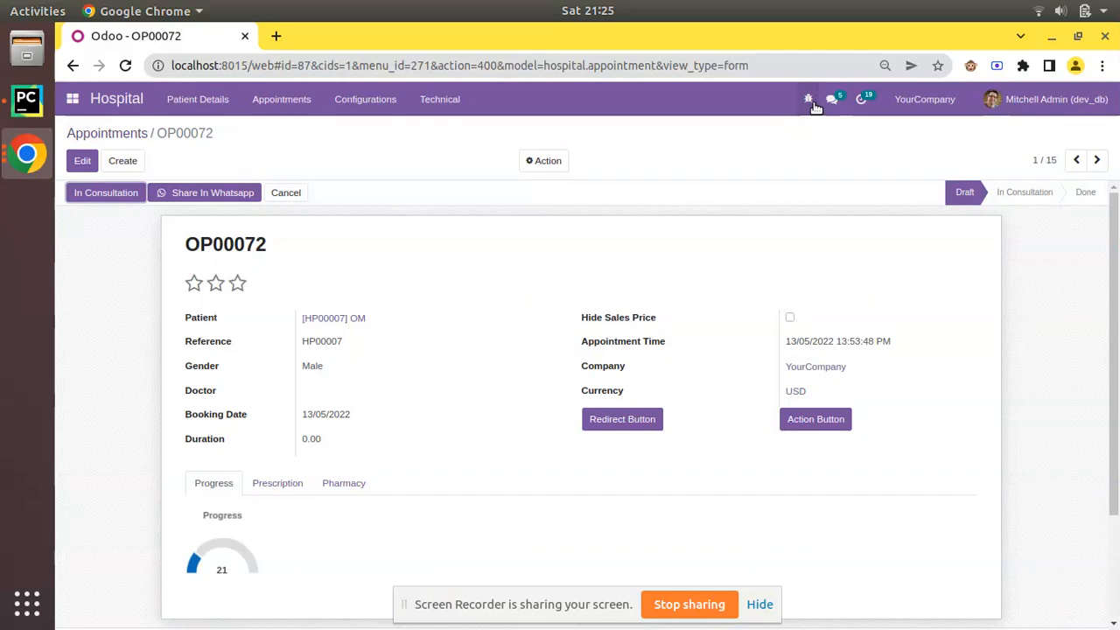
left_click(808, 99)
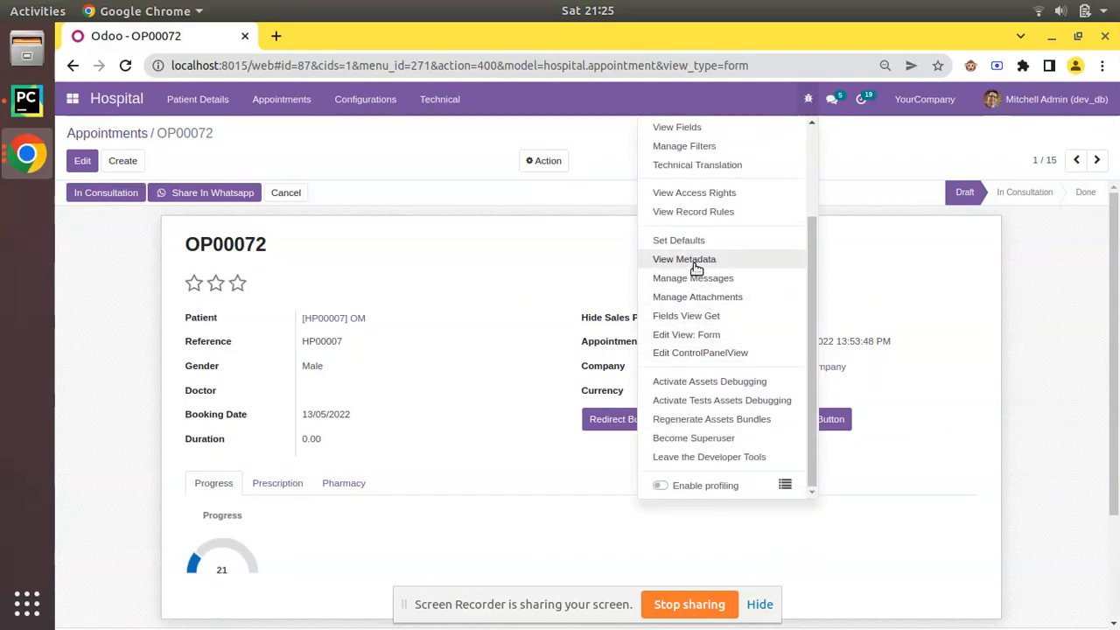
left_click(684, 258)
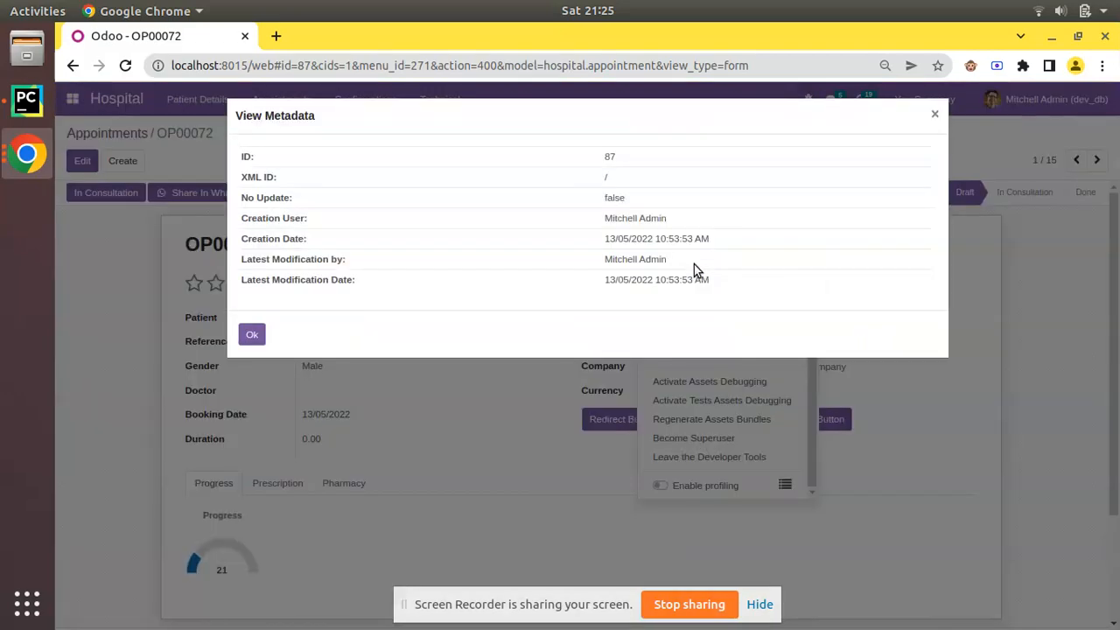
mouse_move(282, 217)
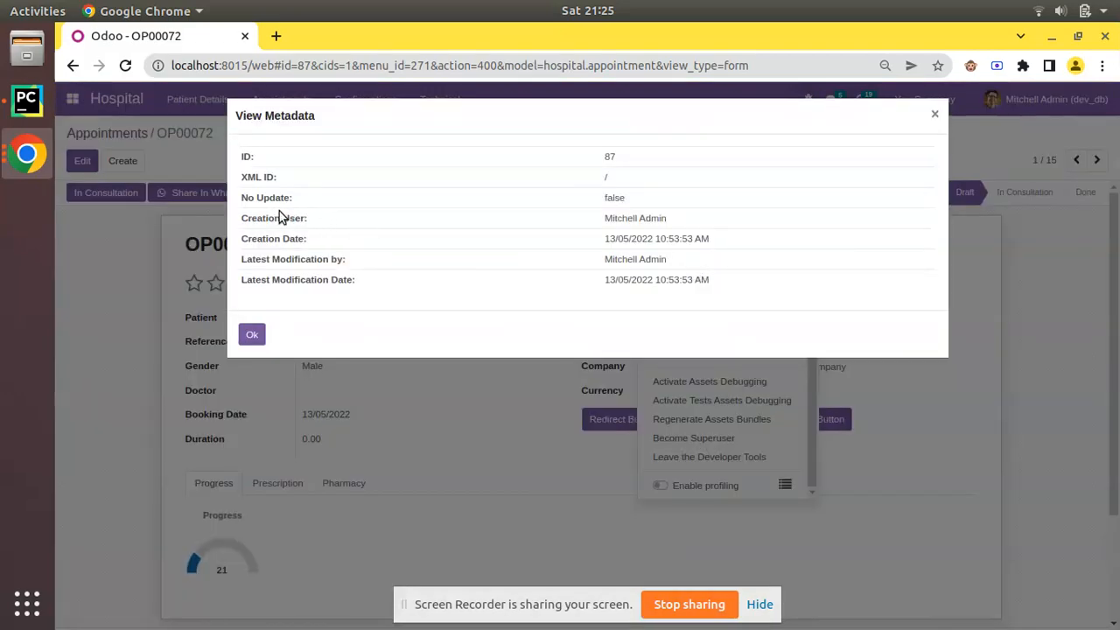
mouse_move(247, 169)
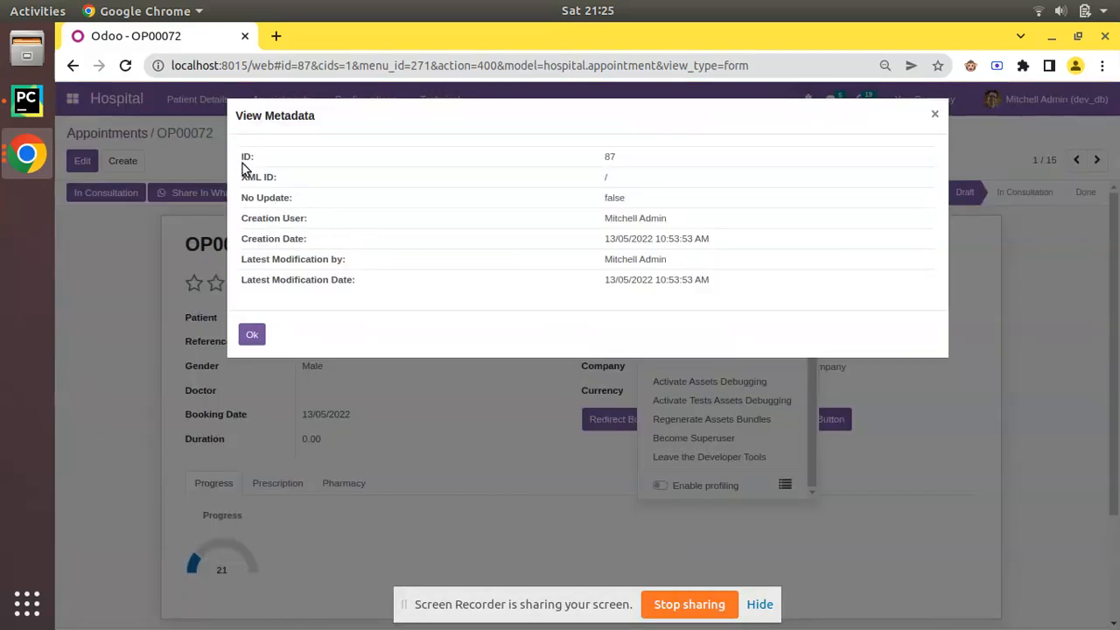
mouse_move(331, 280)
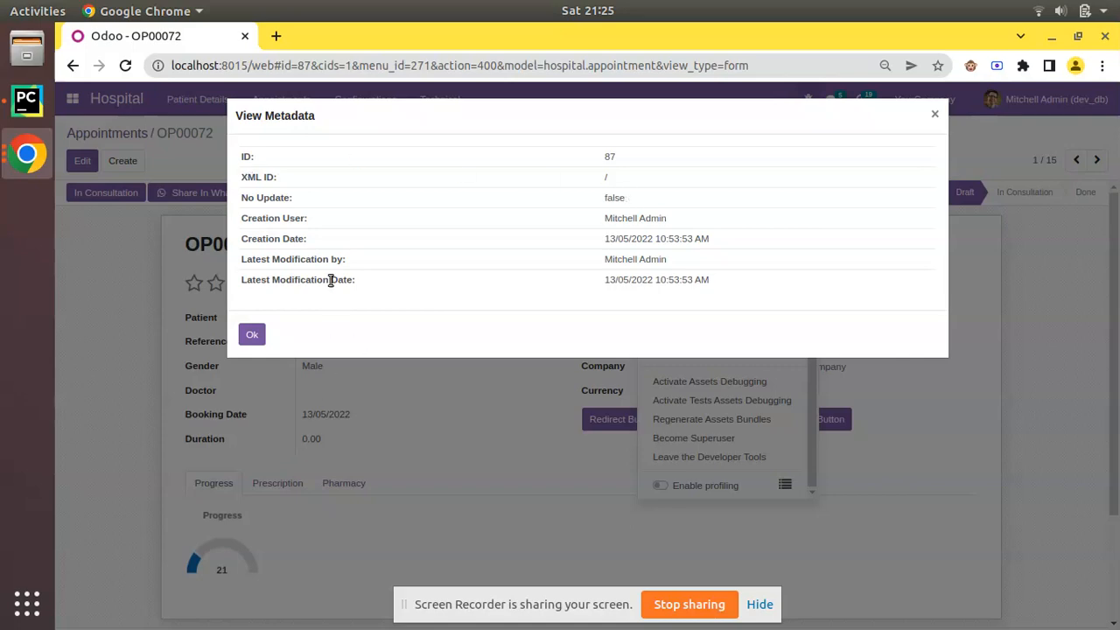
mouse_move(324, 192)
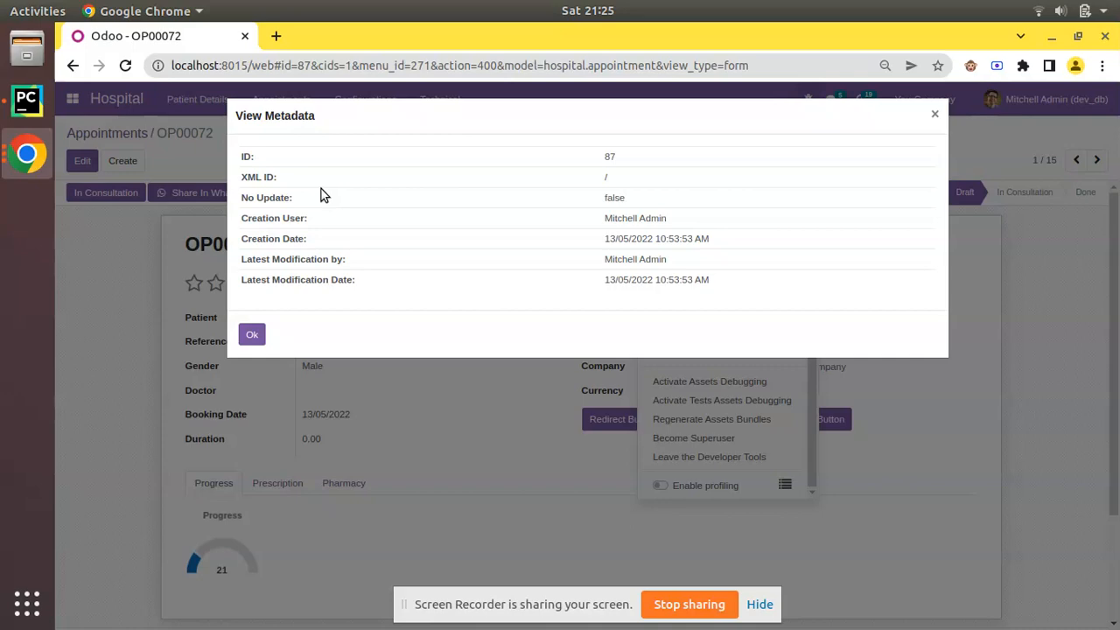
mouse_move(609, 189)
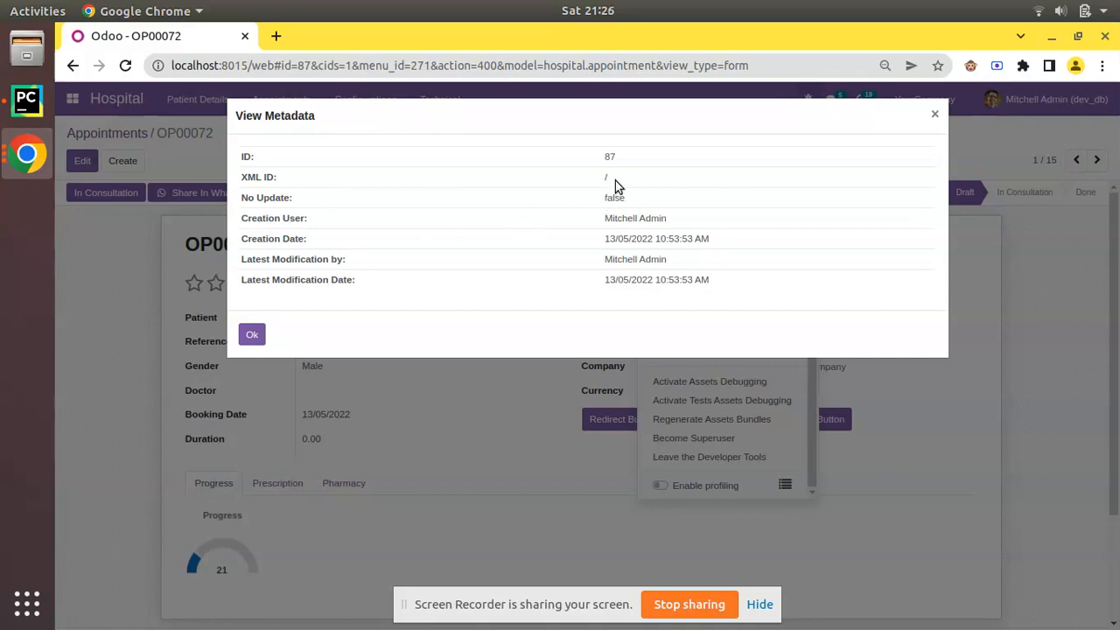
mouse_move(591, 229)
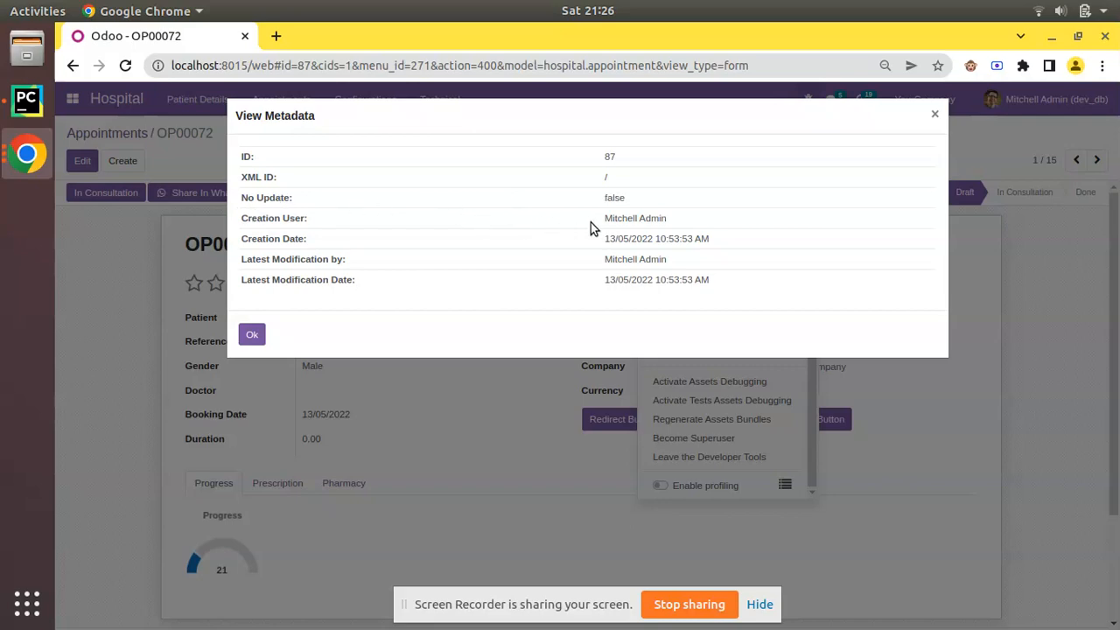
mouse_move(280, 231)
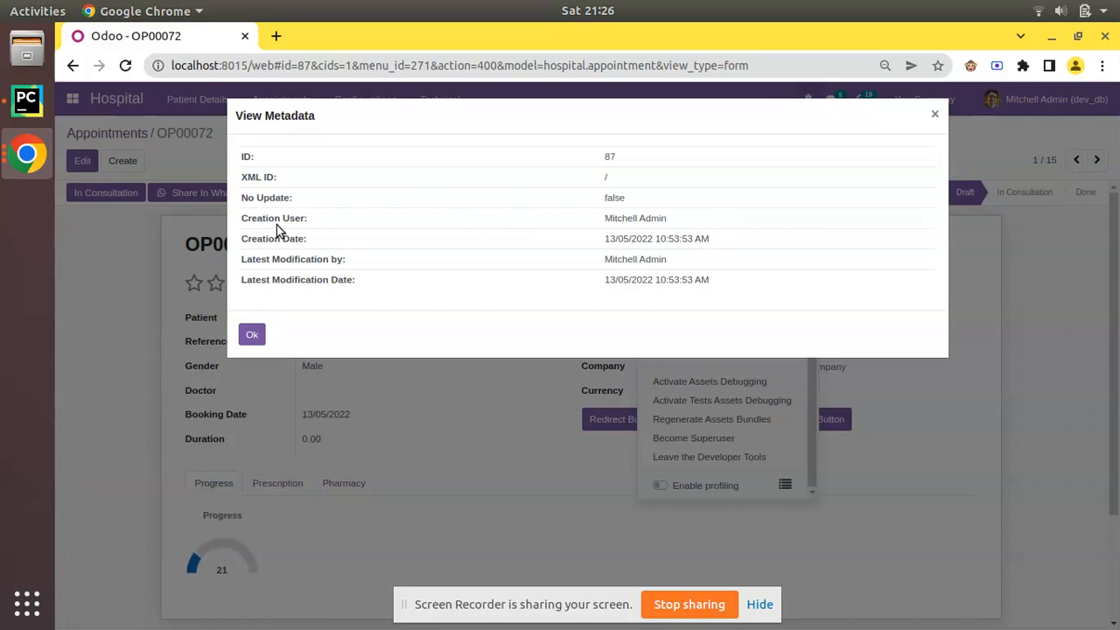
mouse_move(652, 223)
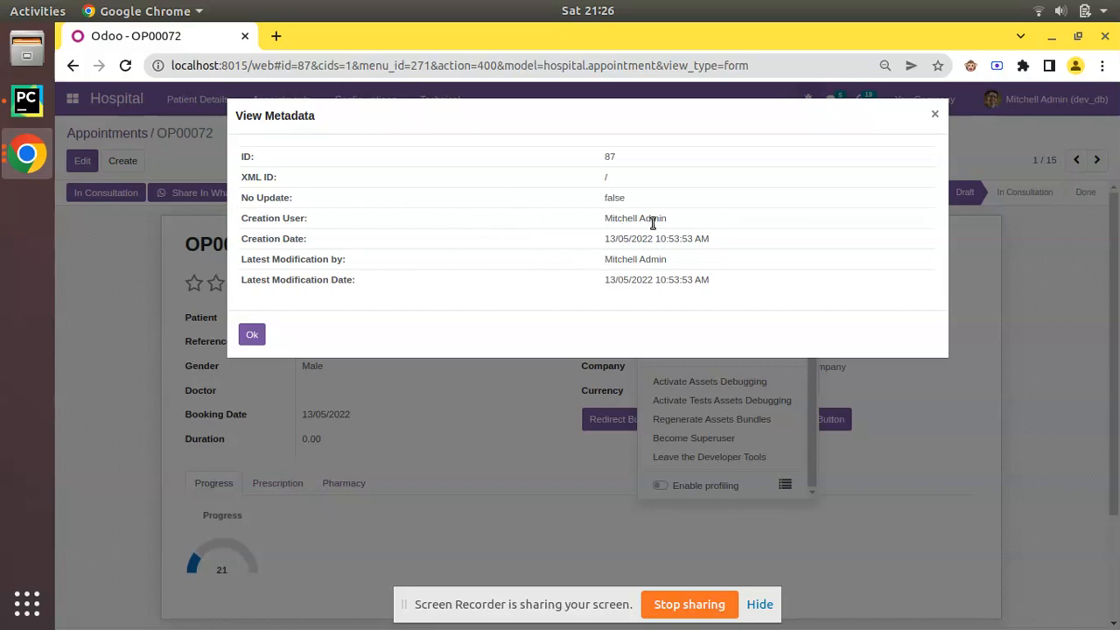
mouse_move(612, 243)
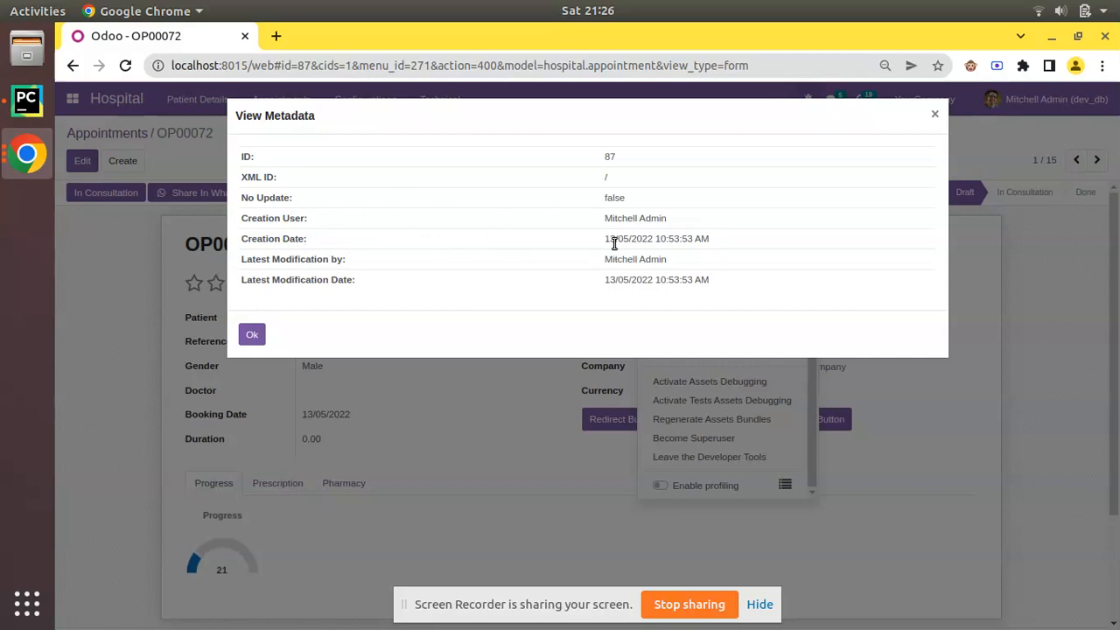
mouse_move(309, 260)
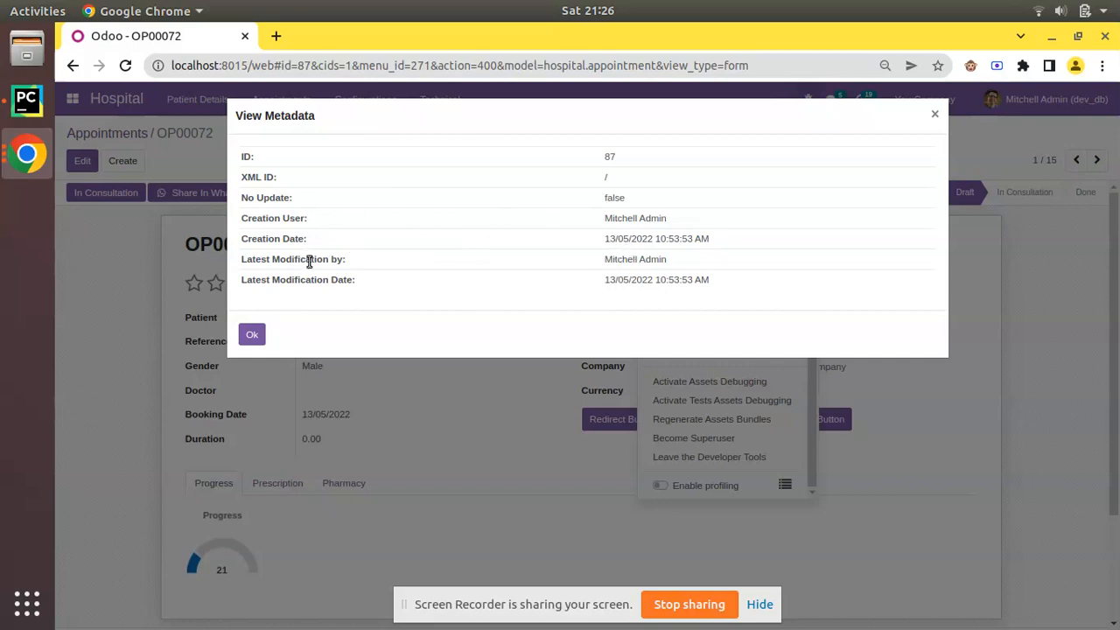
mouse_move(341, 306)
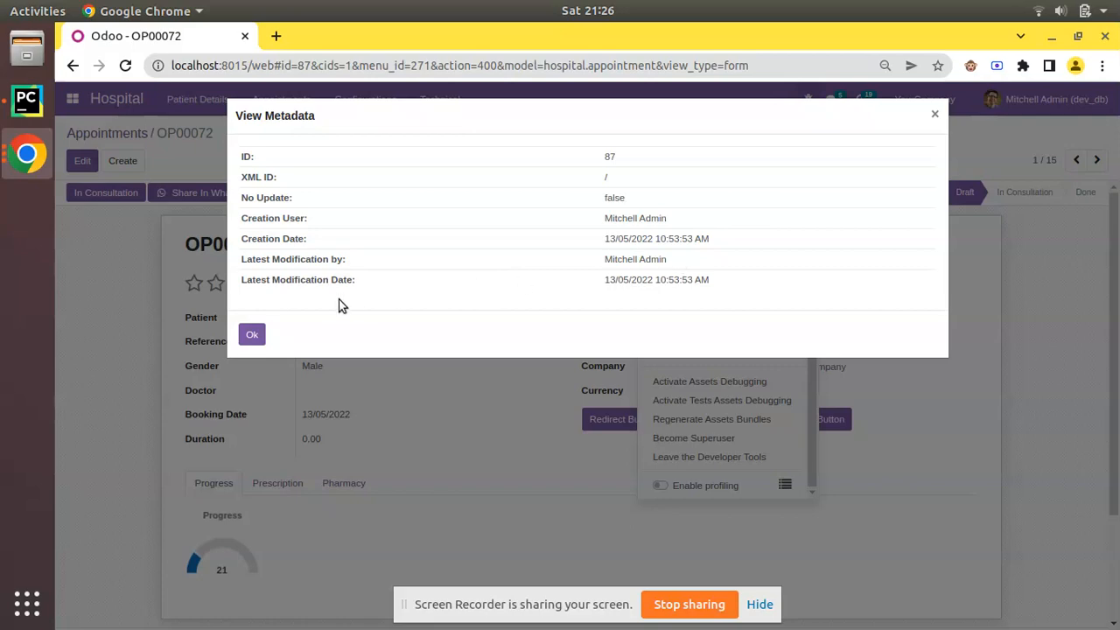
mouse_move(609, 284)
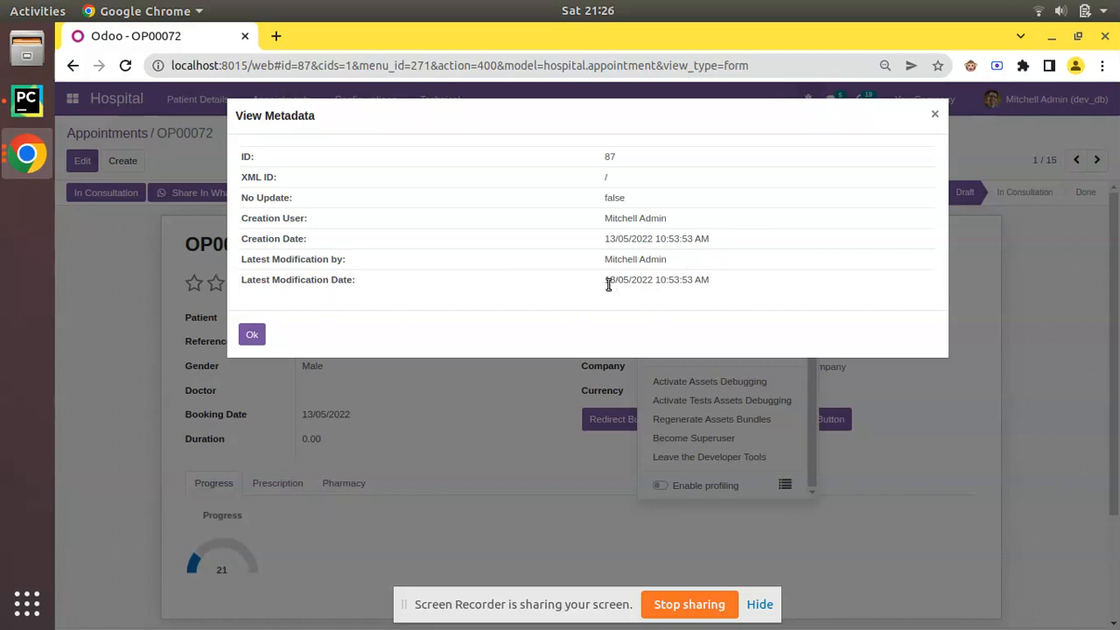
double_click(656, 280)
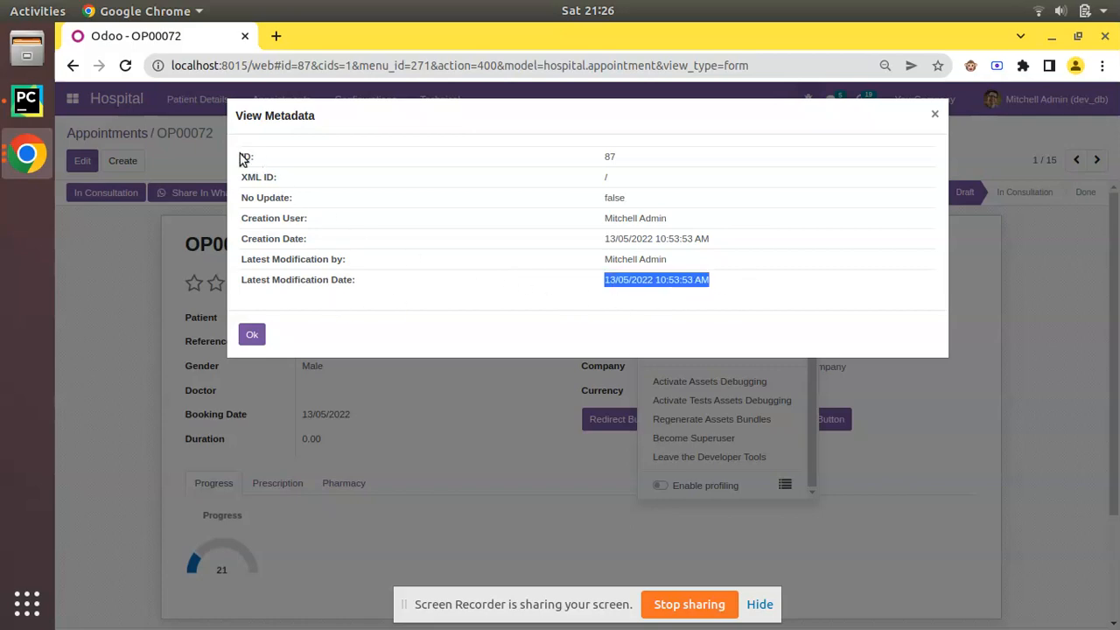
mouse_move(632, 175)
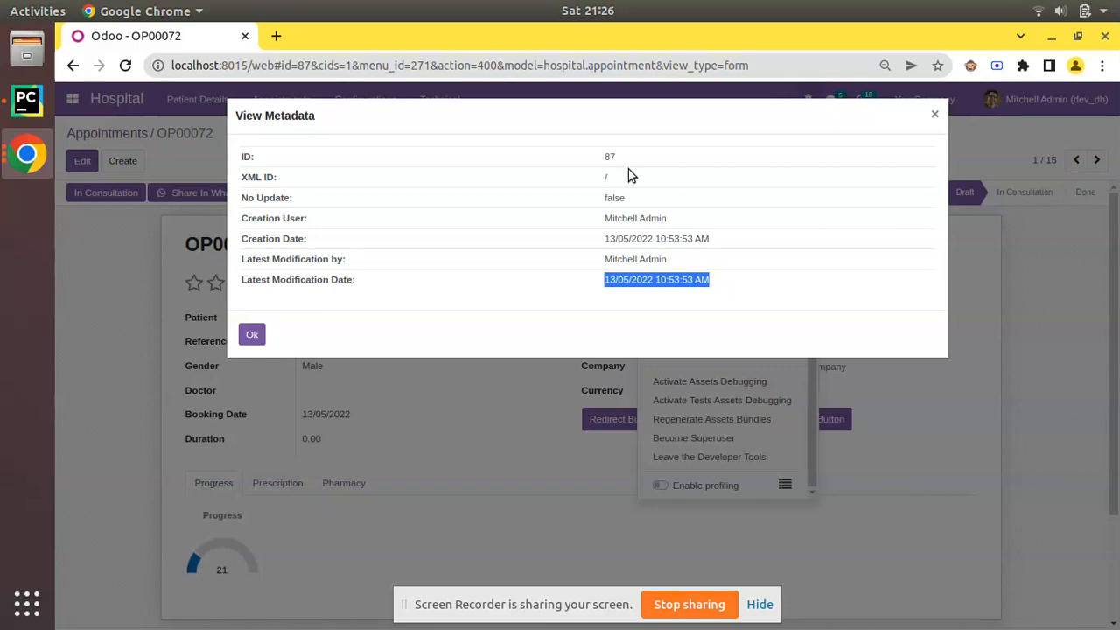
mouse_move(263, 191)
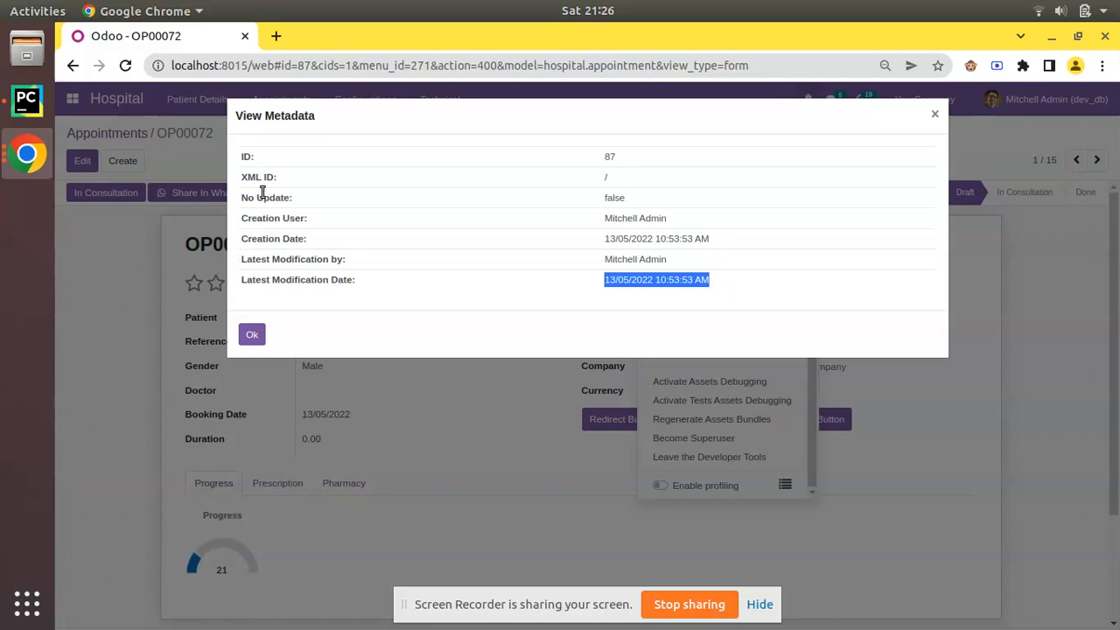
mouse_move(609, 190)
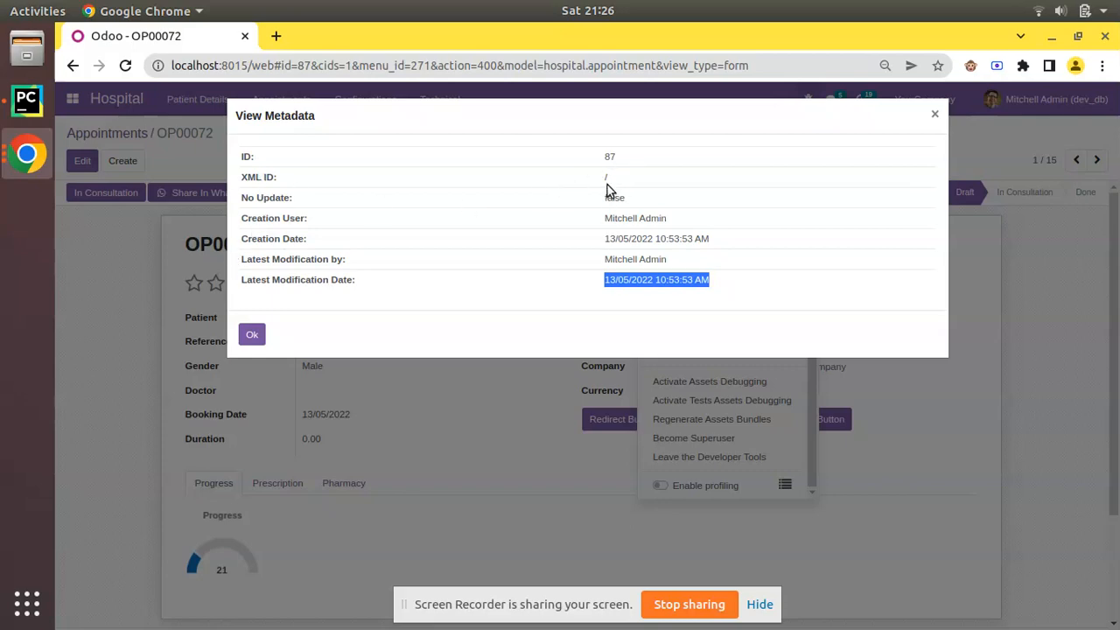
mouse_move(604, 212)
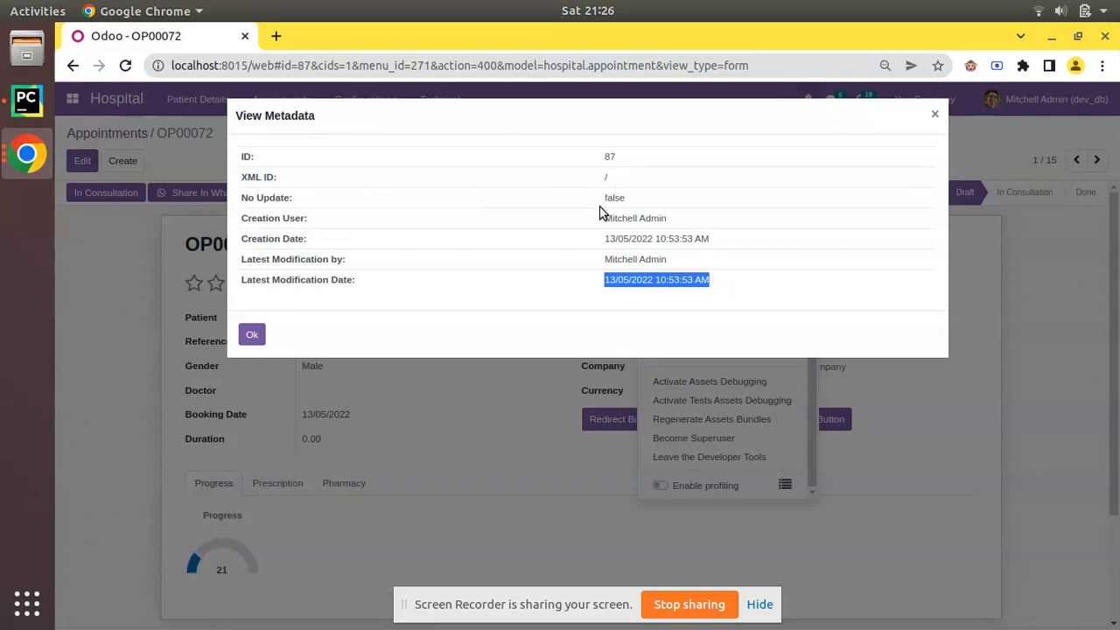
left_click(252, 335)
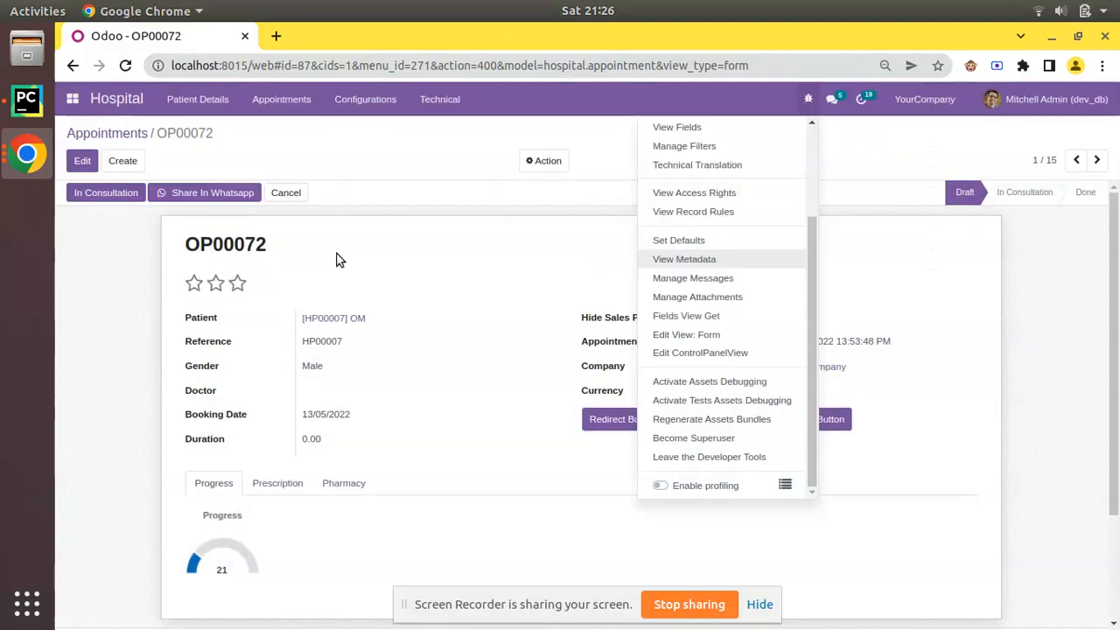
left_click(365, 99)
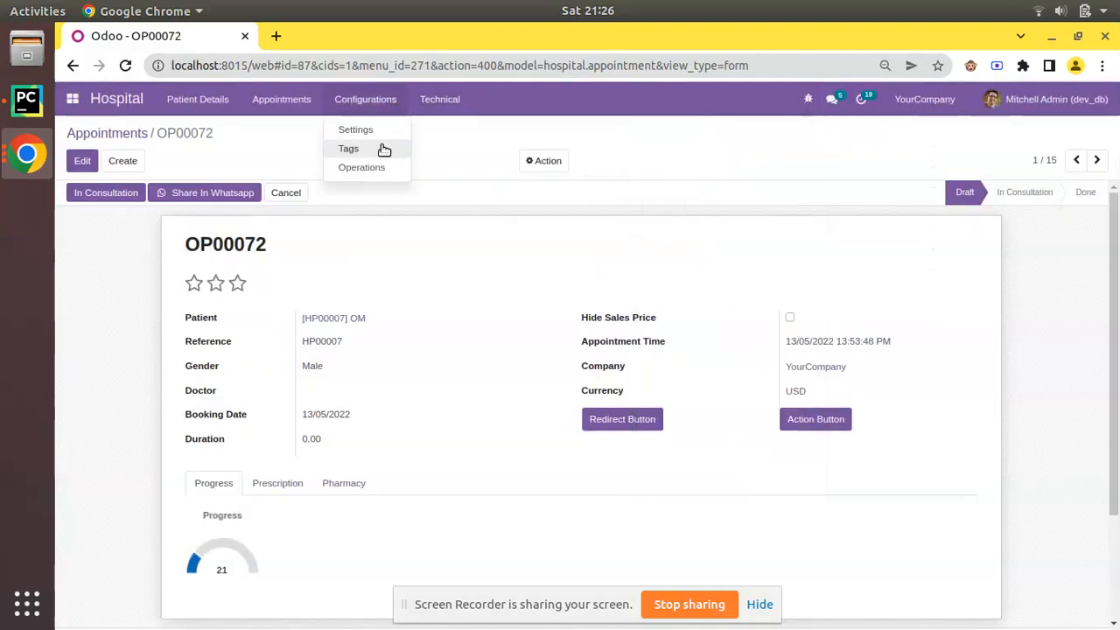
left_click(349, 148)
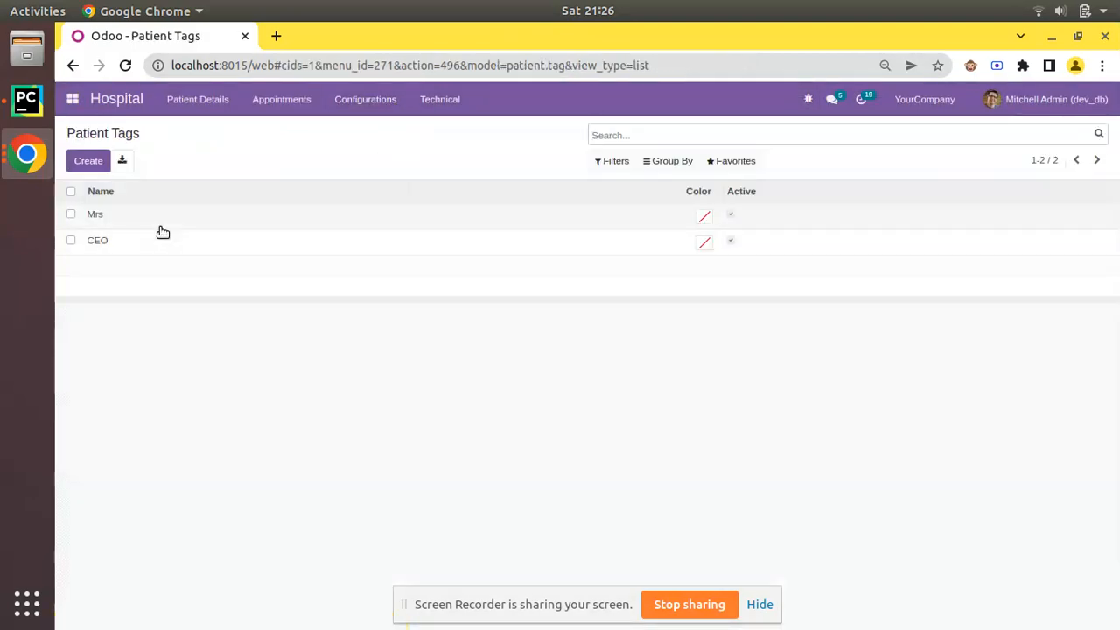
mouse_move(155, 239)
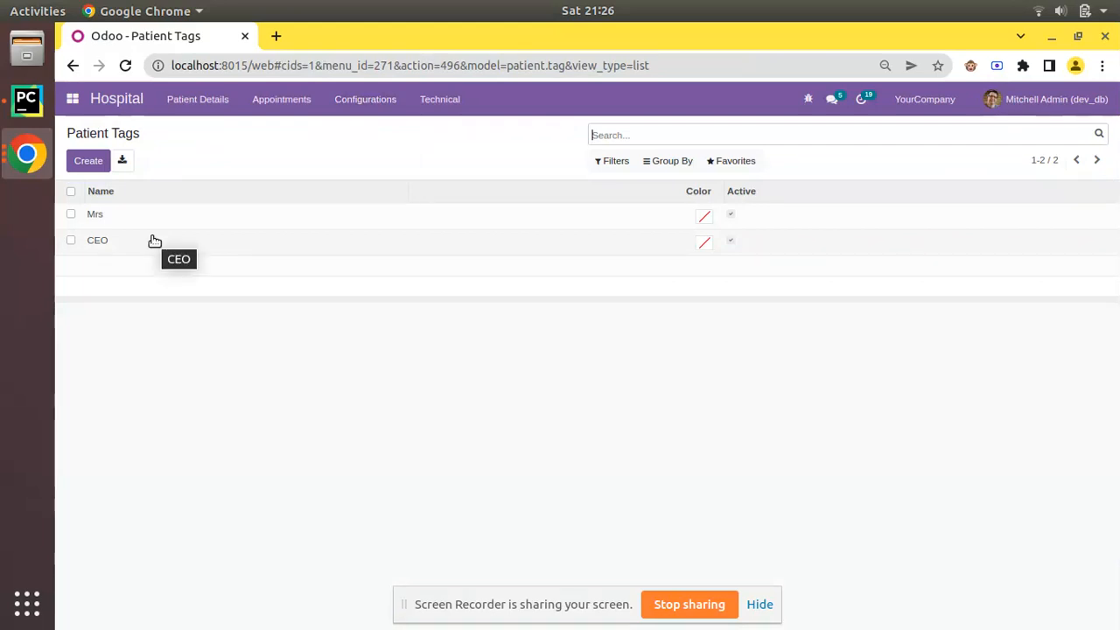
mouse_move(145, 249)
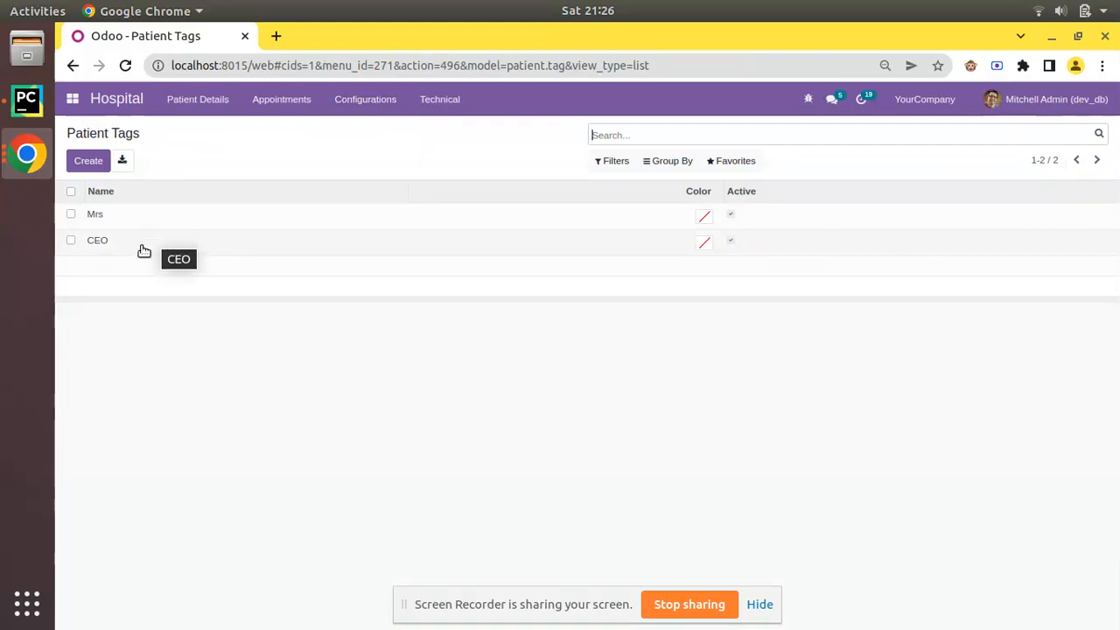
left_click(95, 214)
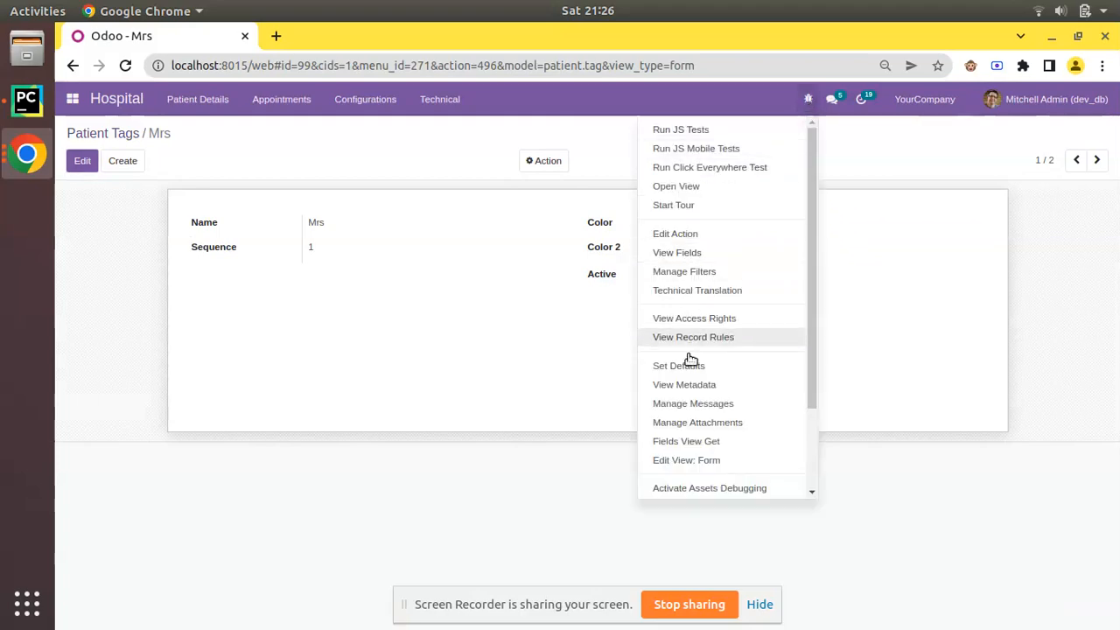
left_click(684, 384)
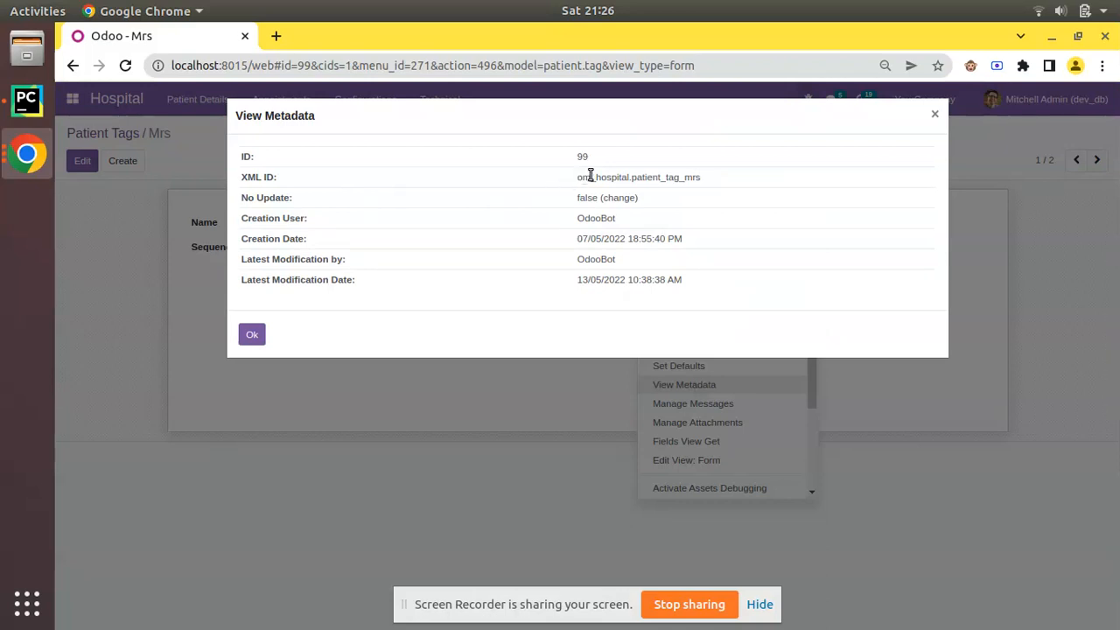
mouse_move(634, 181)
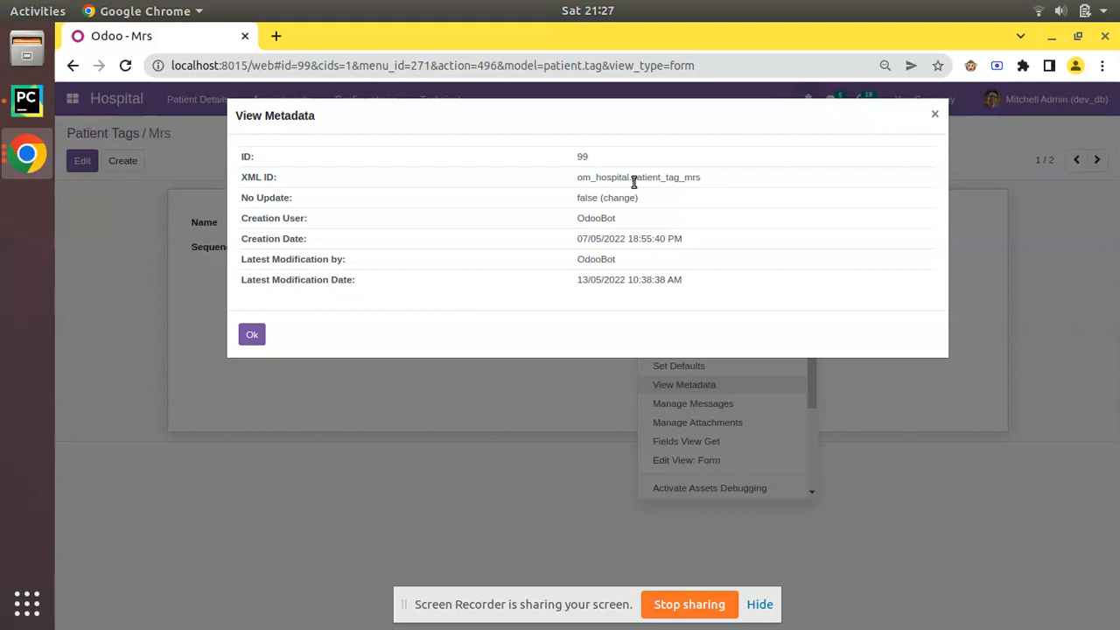
mouse_move(303, 32)
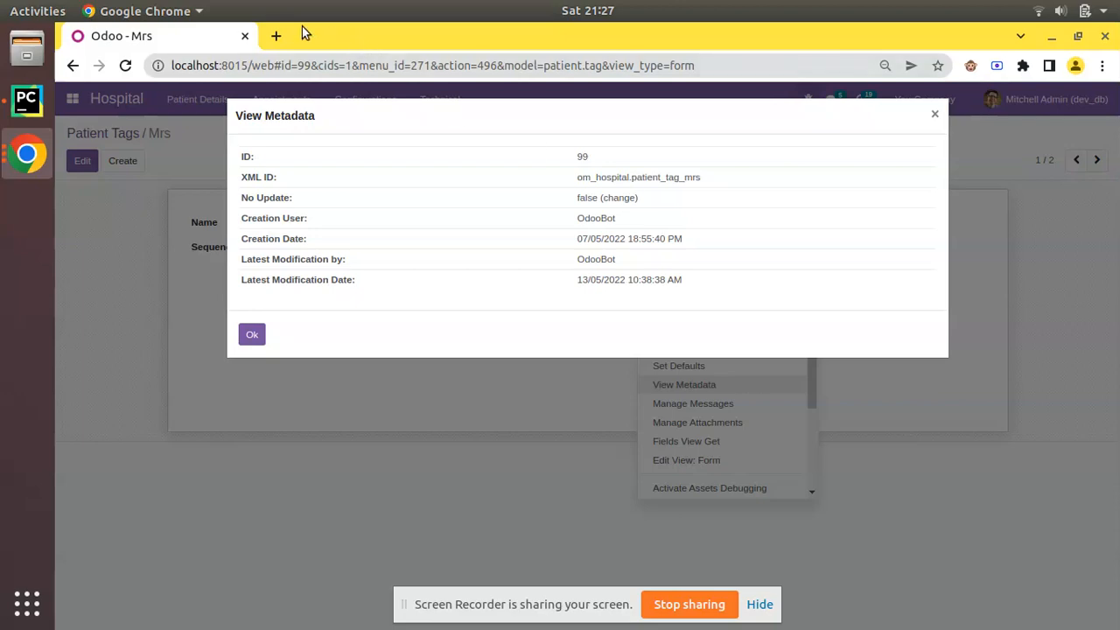
Step: Duplicate the Odoo tab and head to Technical > Playground in the copy
right_click(121, 35)
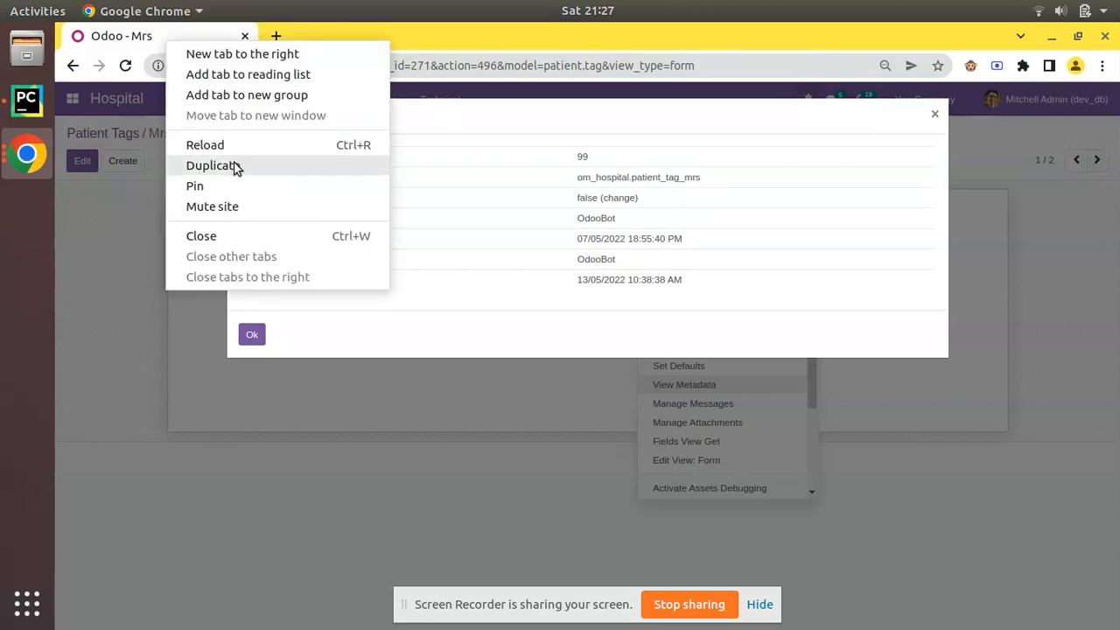
left_click(211, 166)
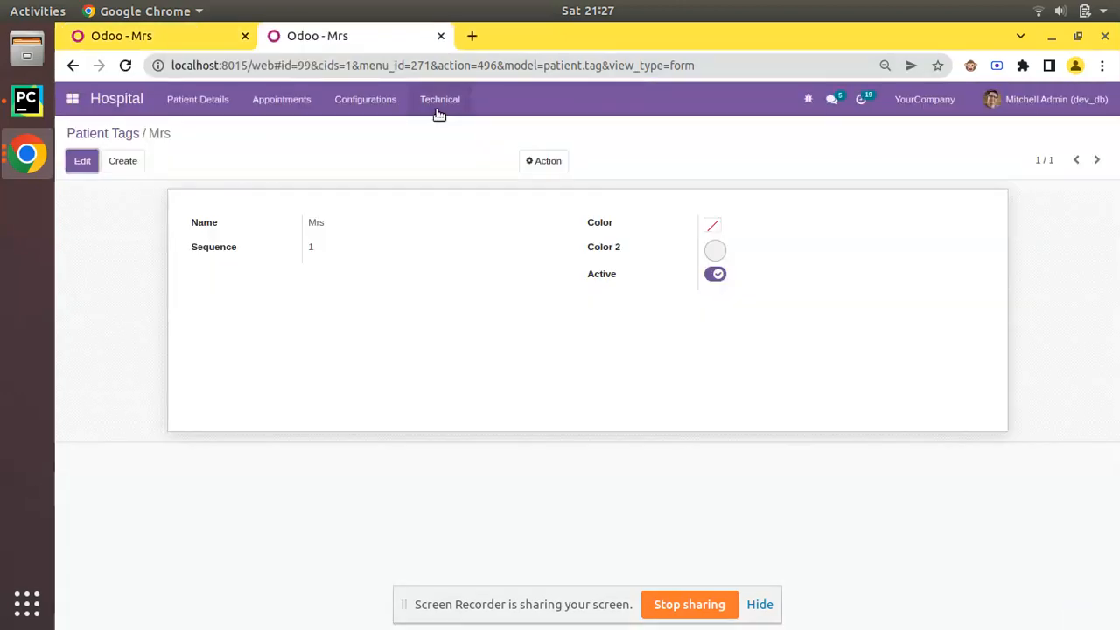
left_click(439, 99)
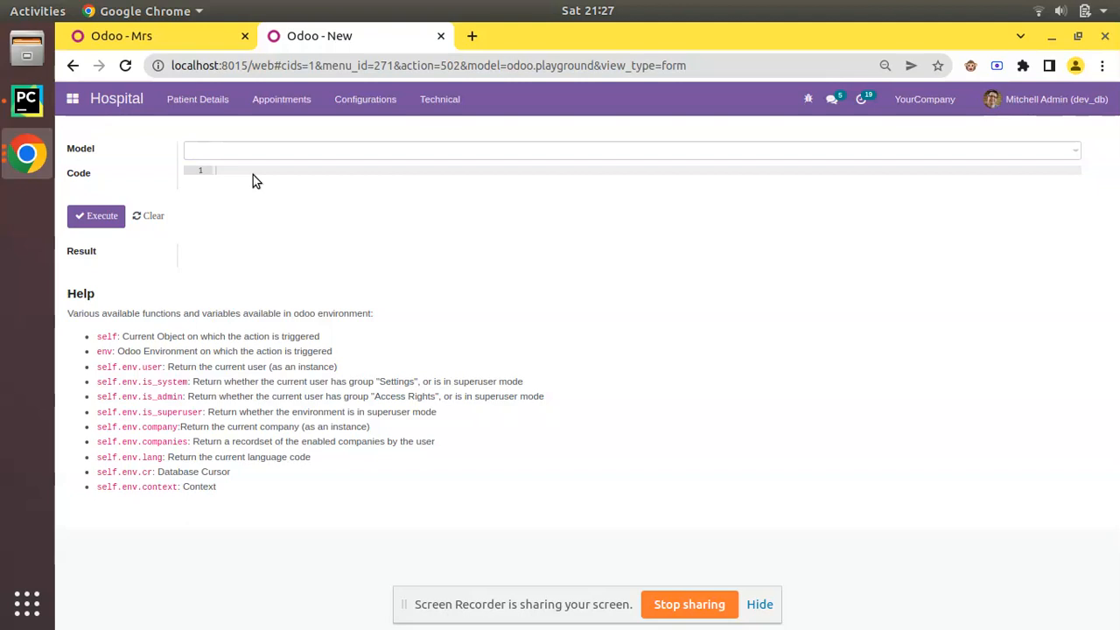
mouse_move(231, 282)
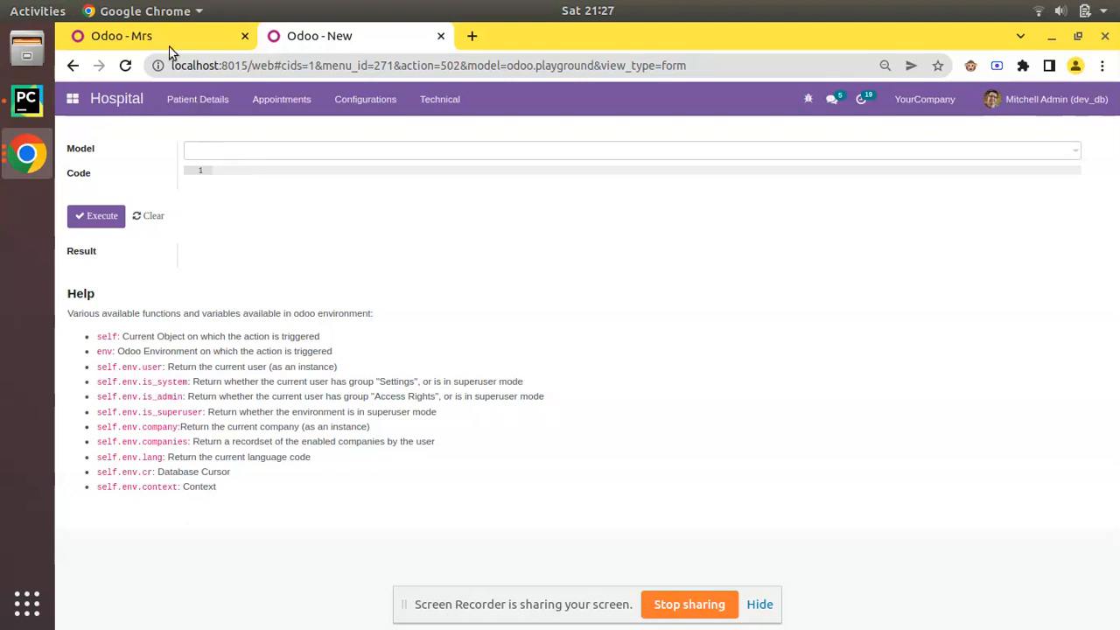
mouse_move(196, 50)
type("self.env['")
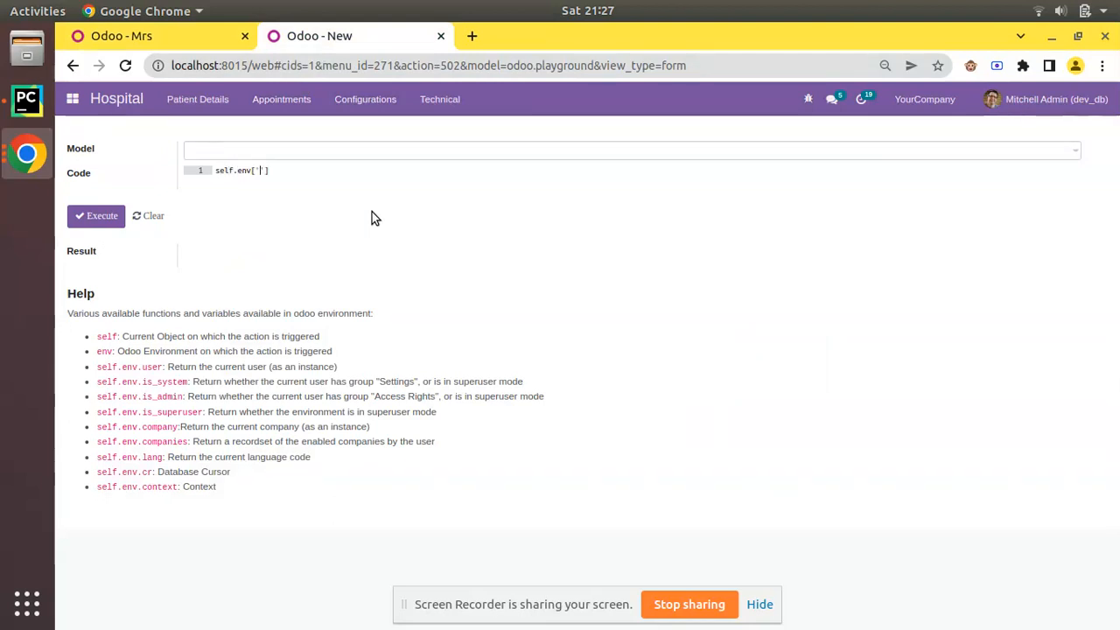
Step: Run self.env['patient.tag'] in the playground, getting patient.tag(), then revisit the Mrs tab
type("patient")
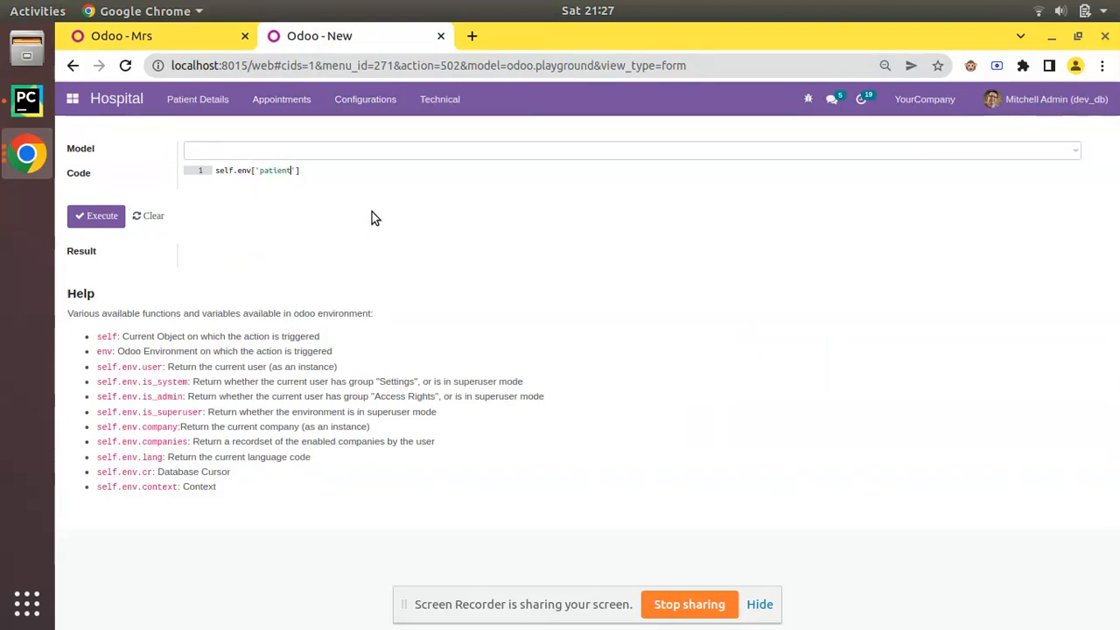
type(".tag")
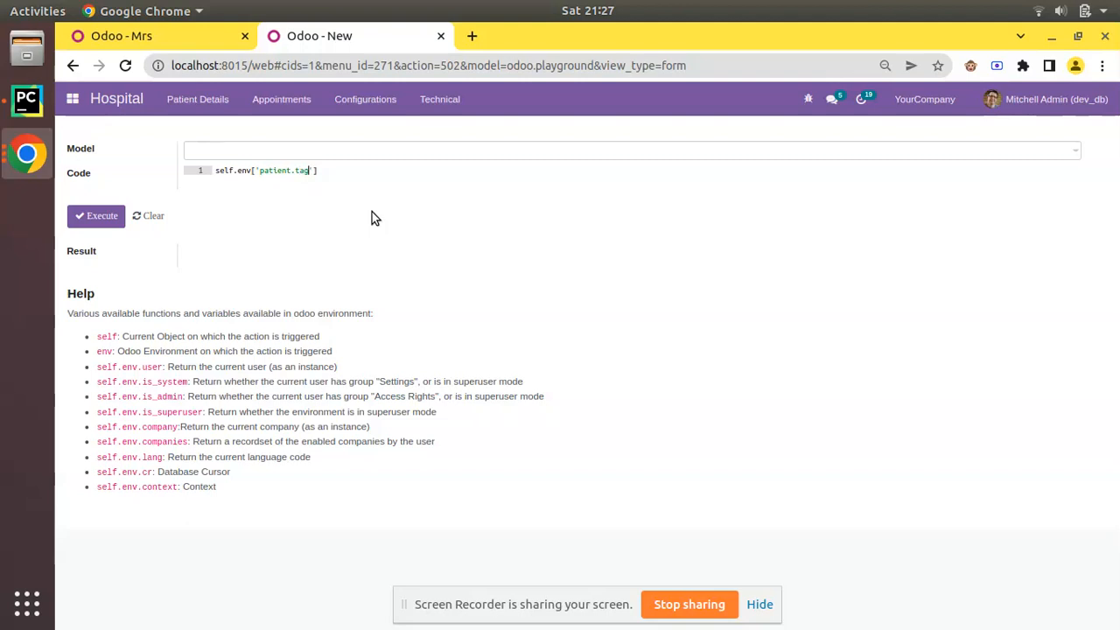
mouse_move(155, 230)
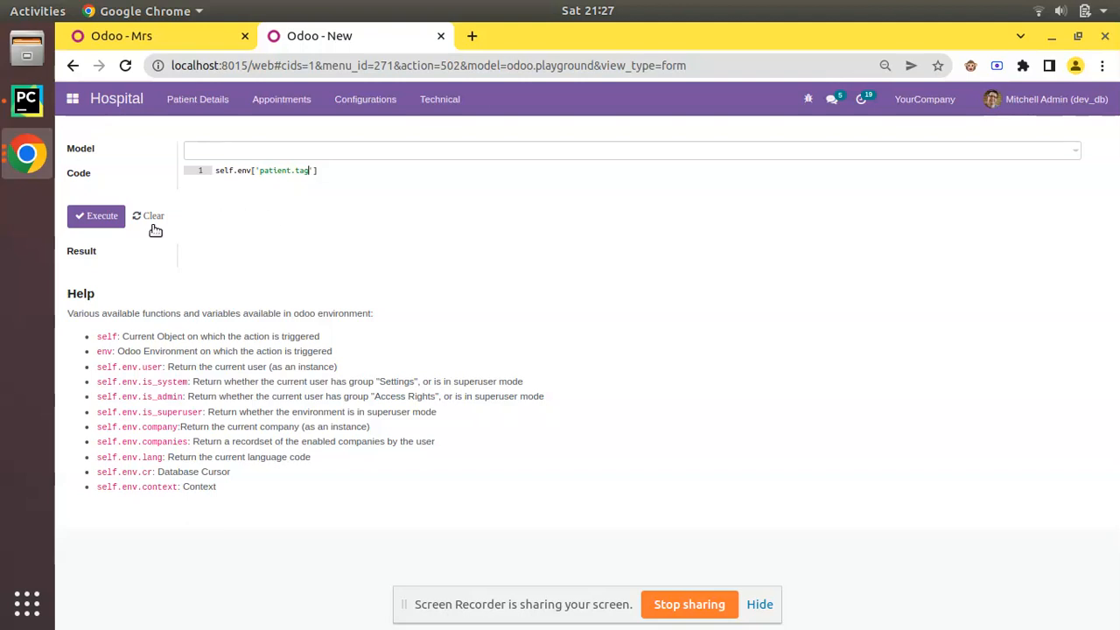
left_click(96, 216)
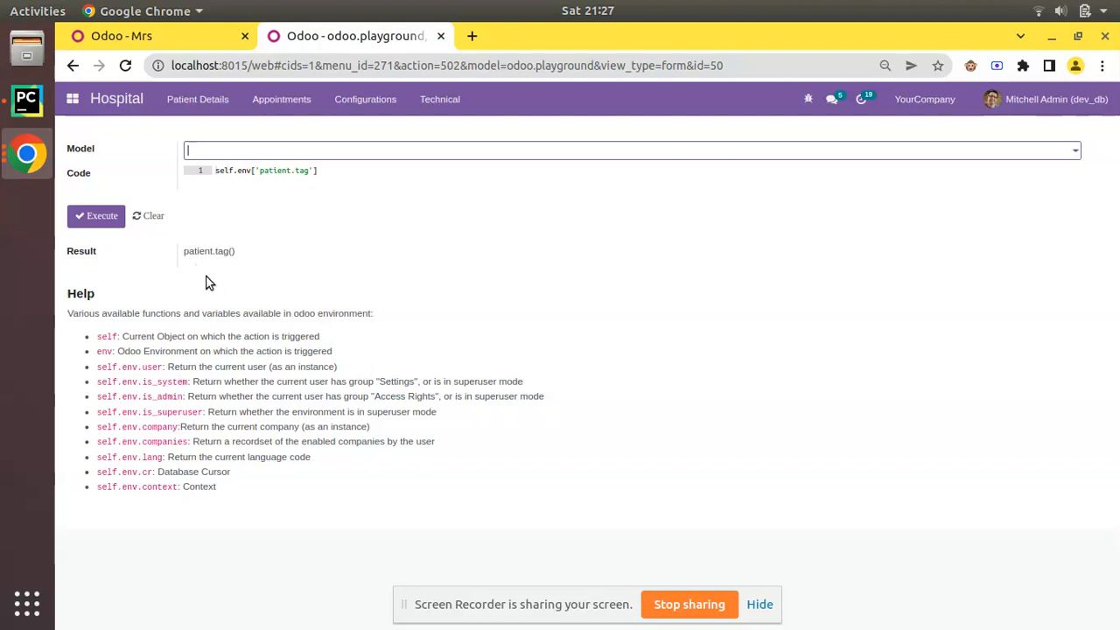
mouse_move(268, 252)
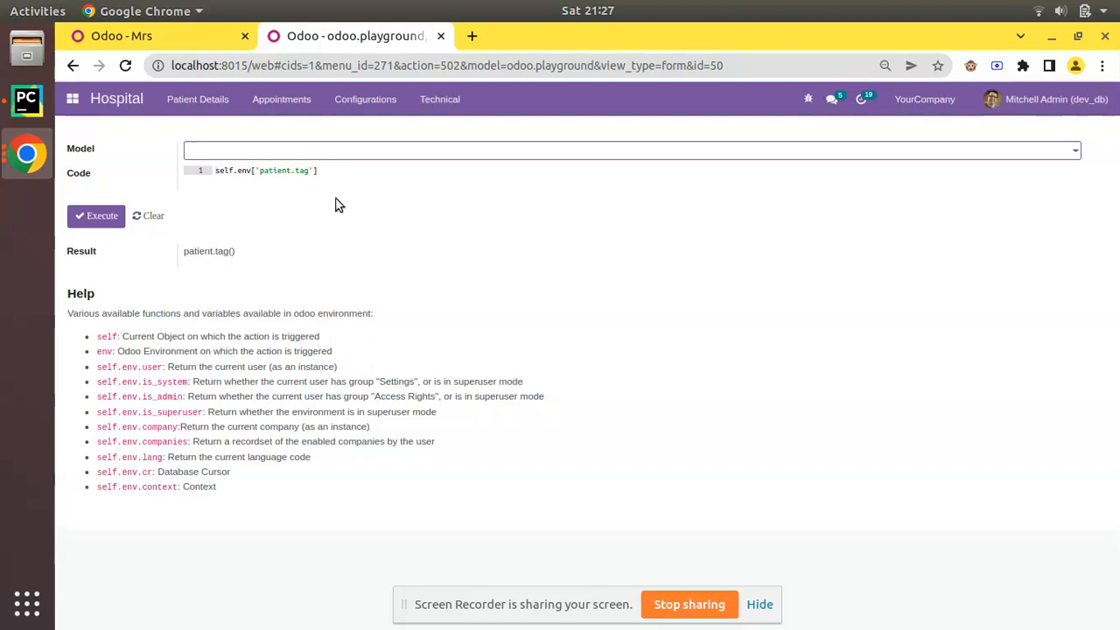
type(".bro")
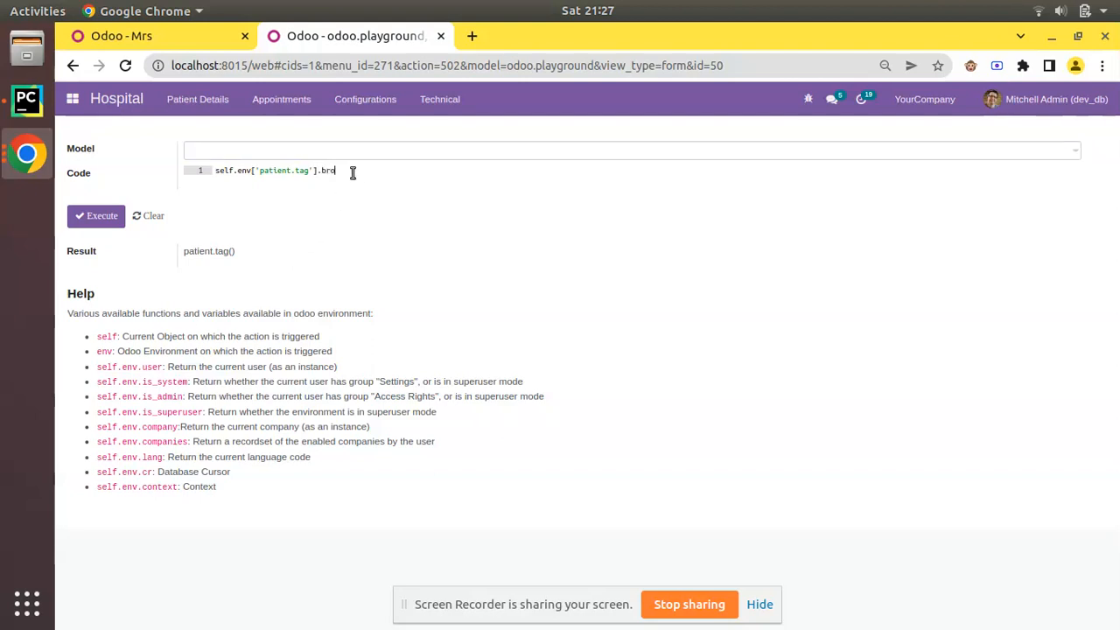
left_click(121, 36)
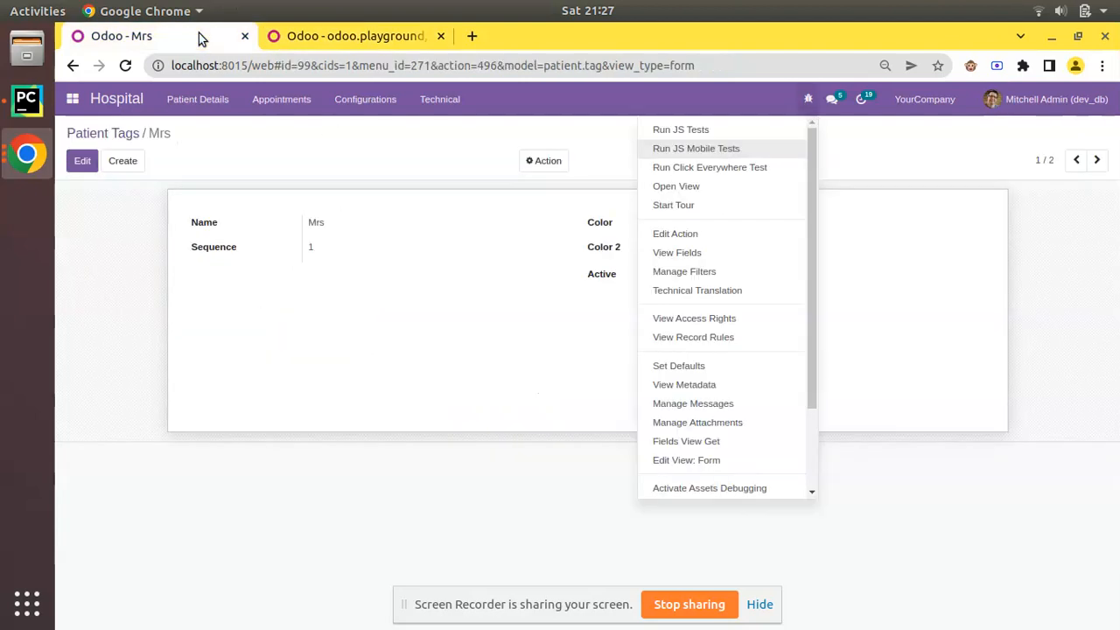
mouse_move(340, 76)
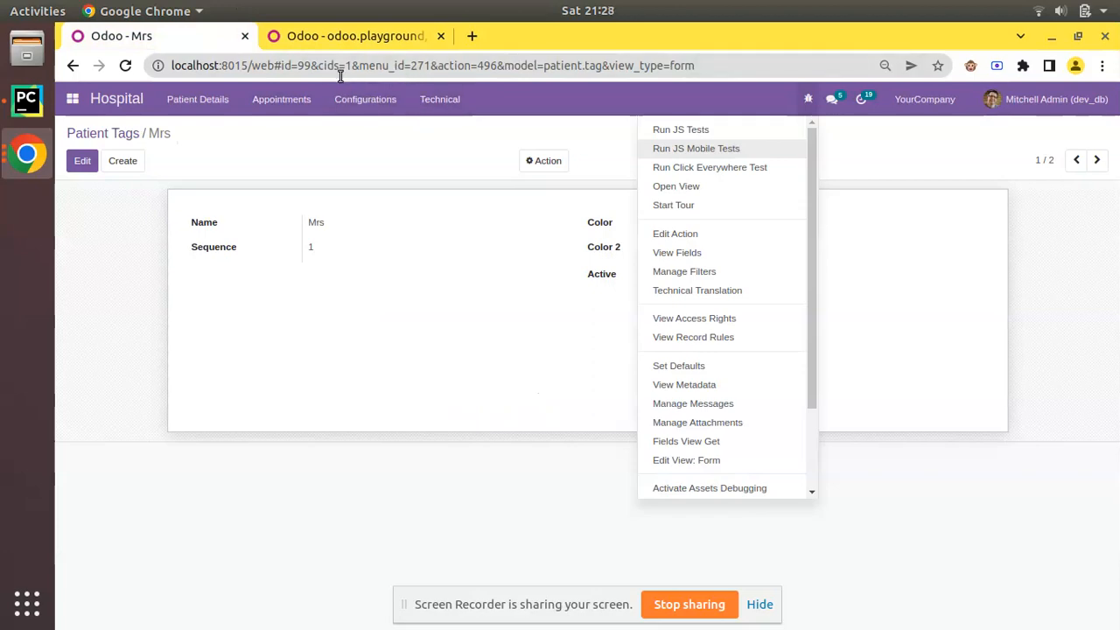
Step: Execute browse(99) in the playground, returning patient.tag(99,)
left_click(354, 36)
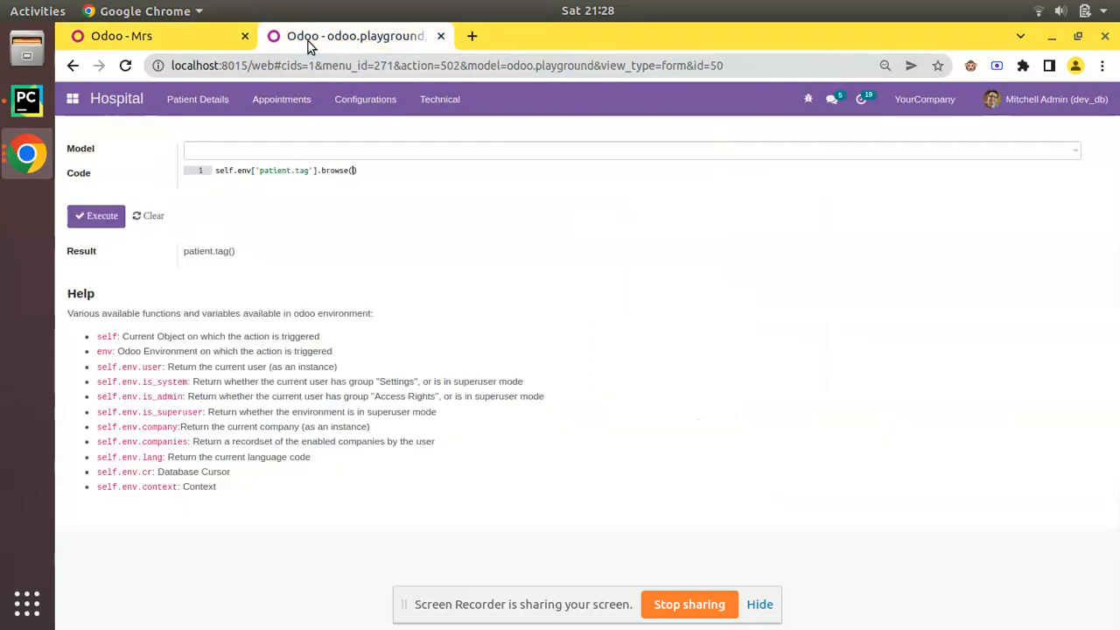
type("99")
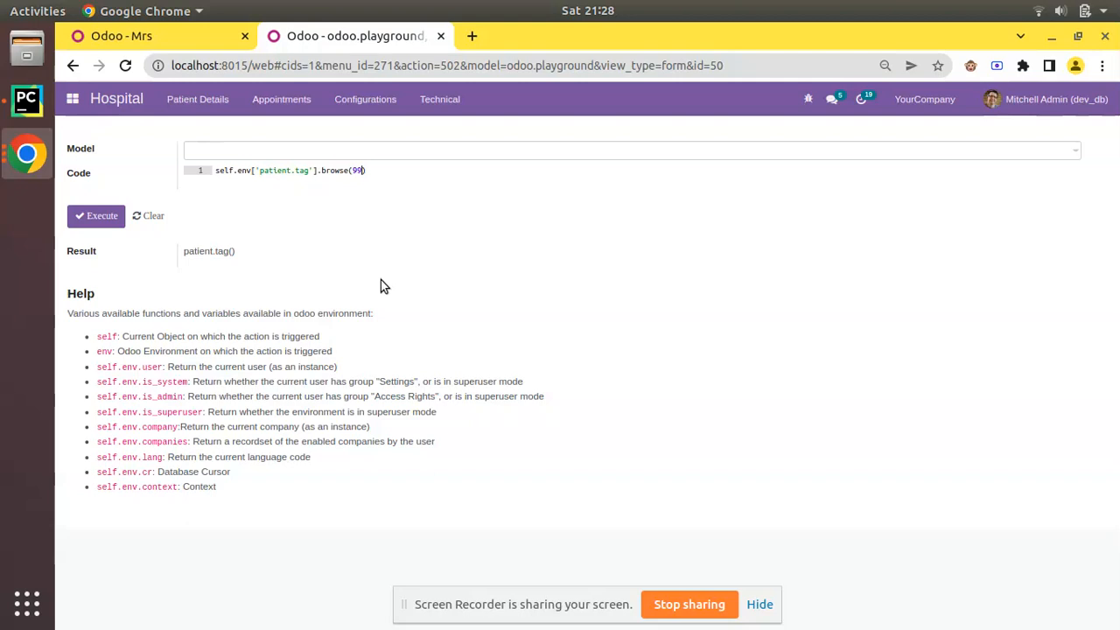
left_click(96, 215)
type(".")
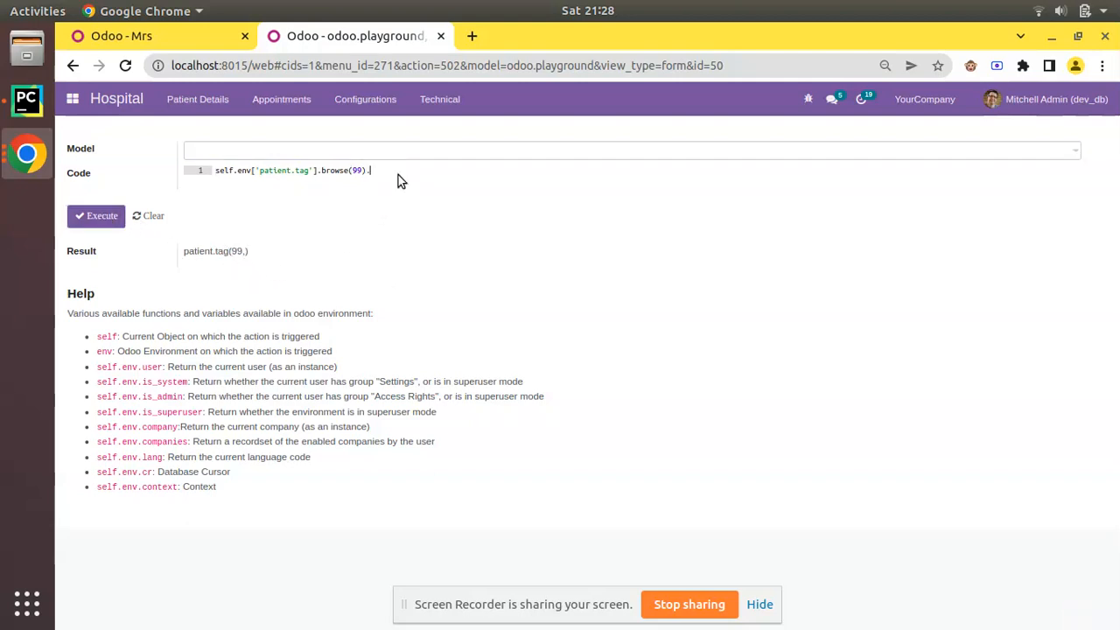
Step: Add .name to get Mrs, then delete it back to browse(99) and rerun
type("name")
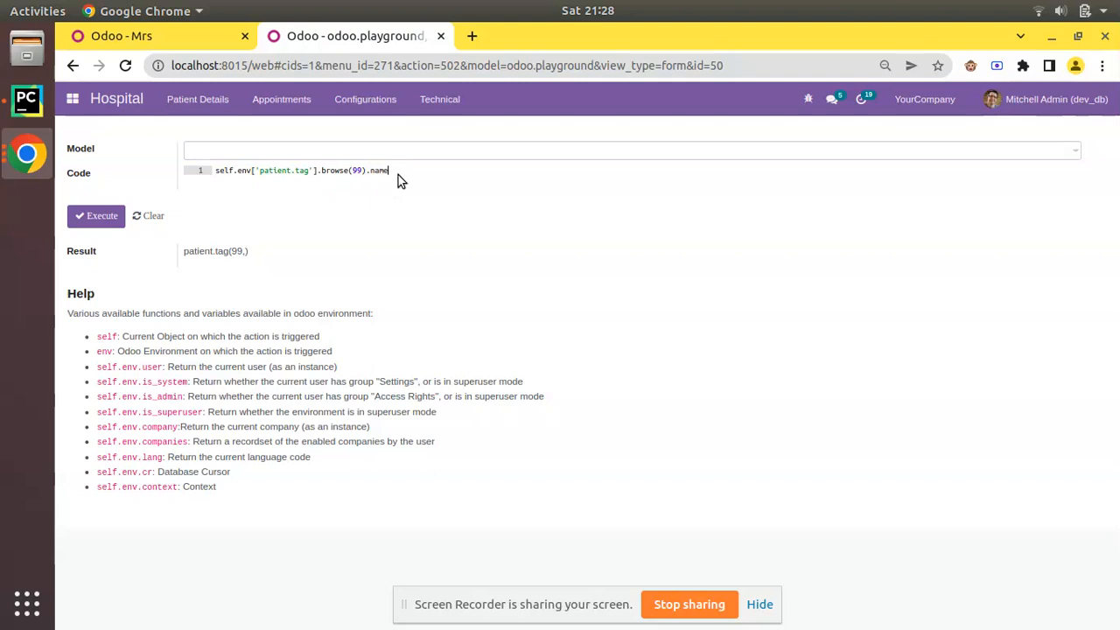
left_click(97, 215)
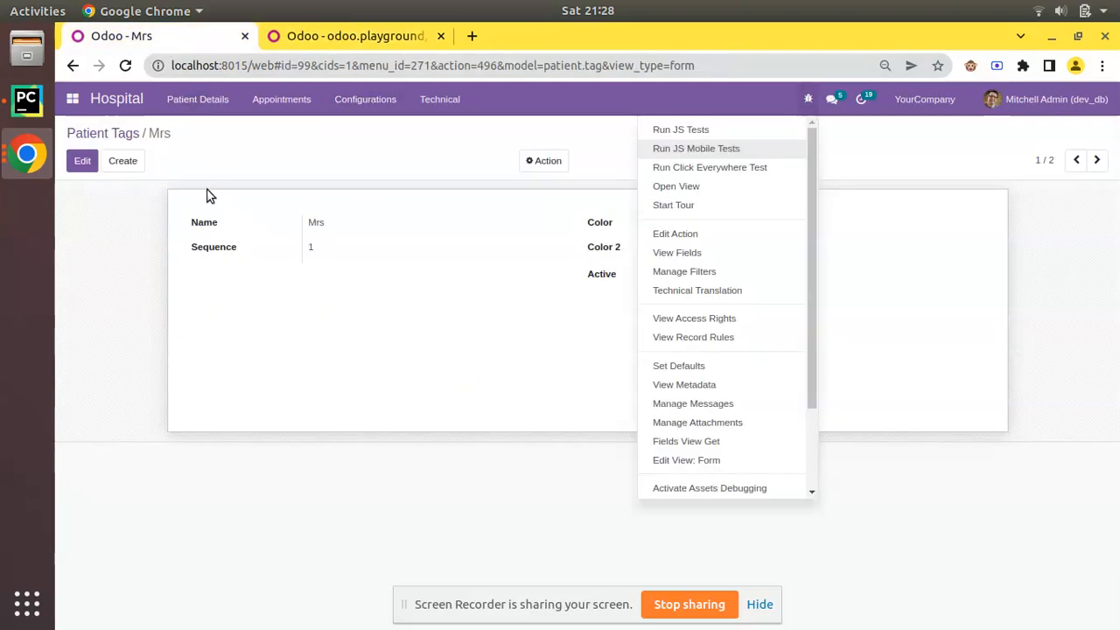
left_click(355, 36)
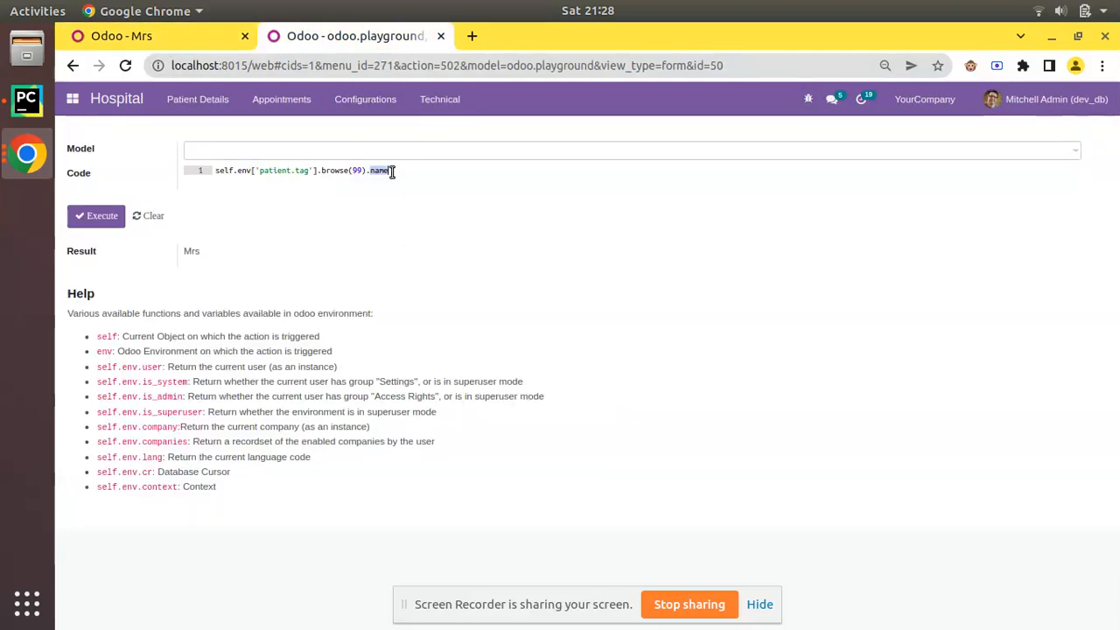
key("BackSpace")
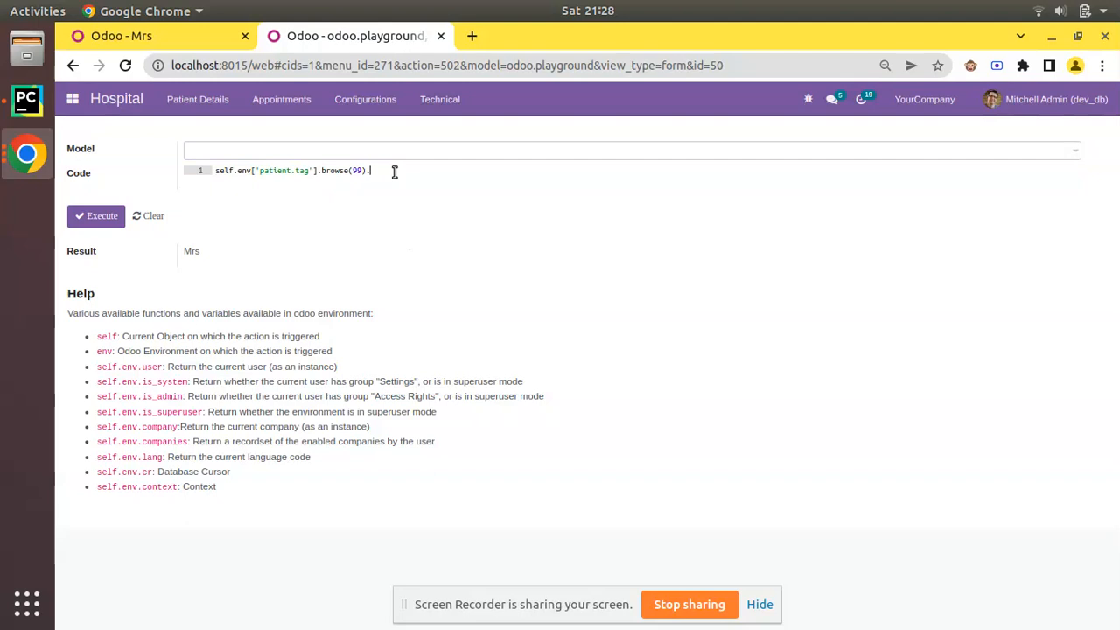
left_click(96, 215)
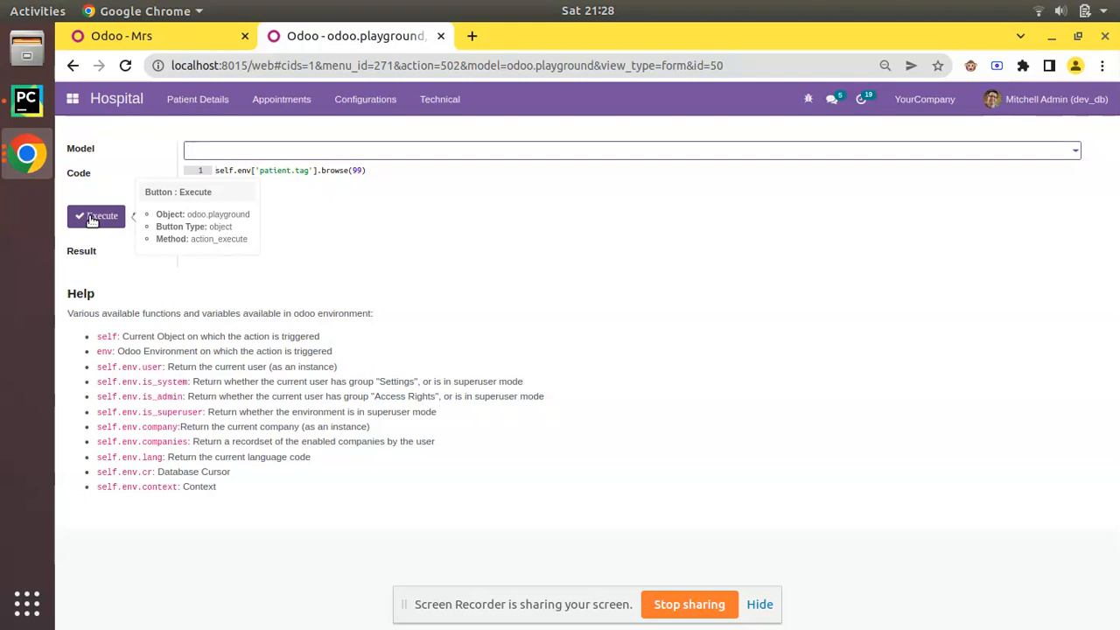
Step: Append .get_metadata() to browse(99) and execute, showing XML ID om_hospital.patient_tag_mrs
left_click(96, 215)
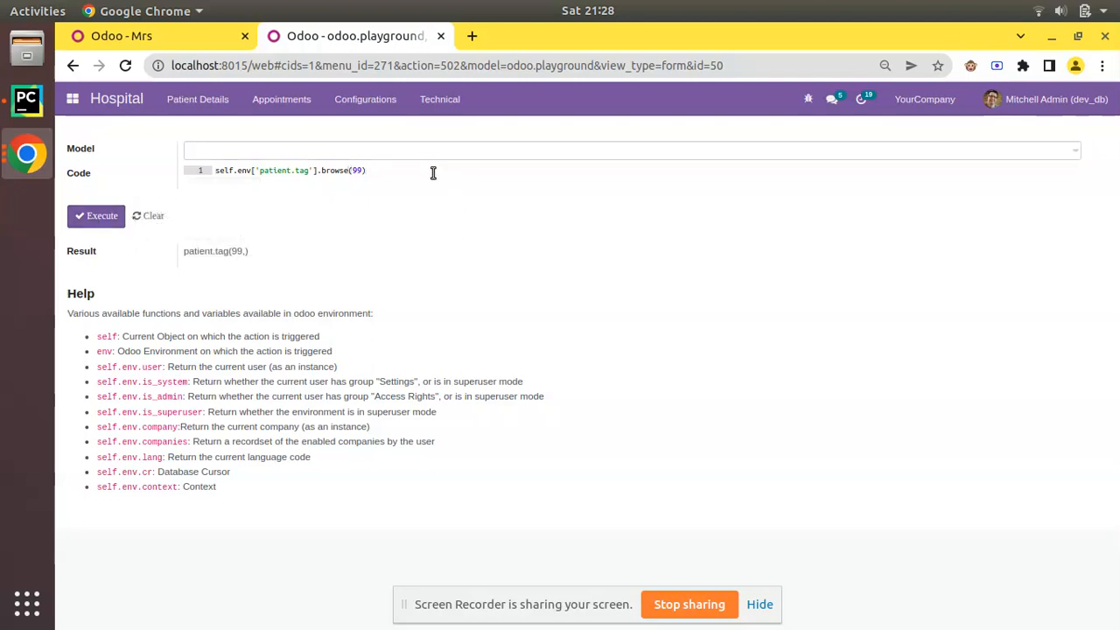
type(".get_n")
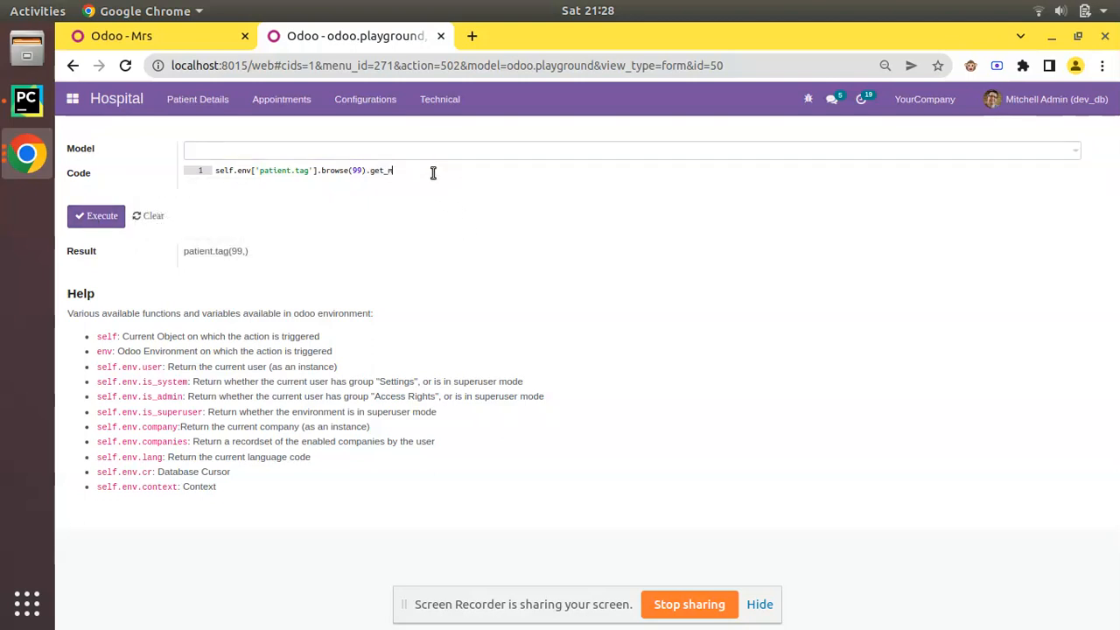
type("etad")
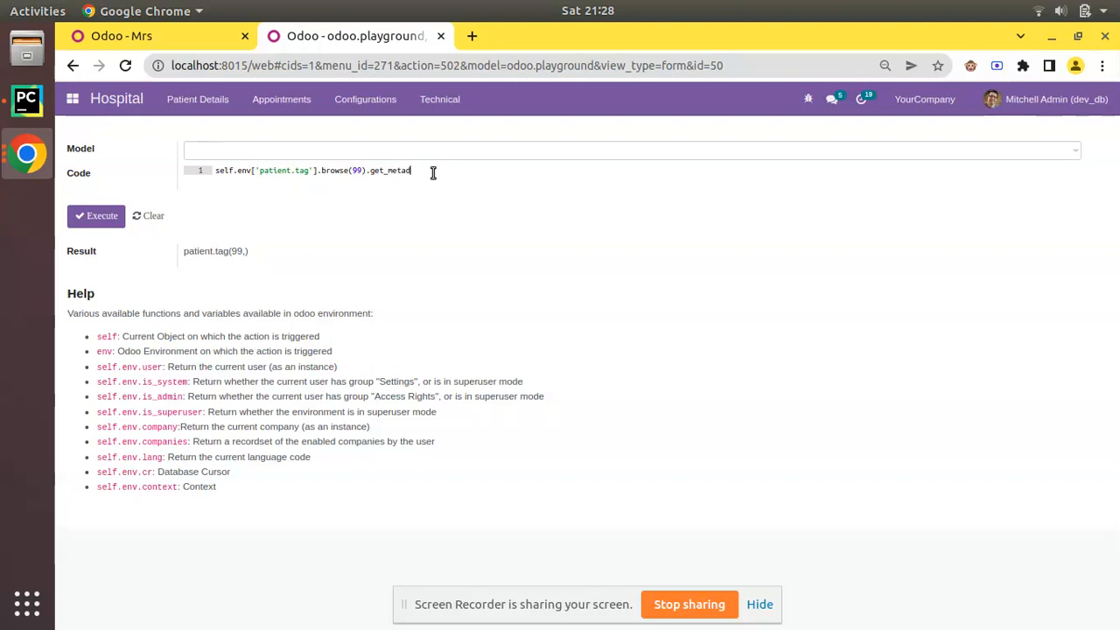
type("()")
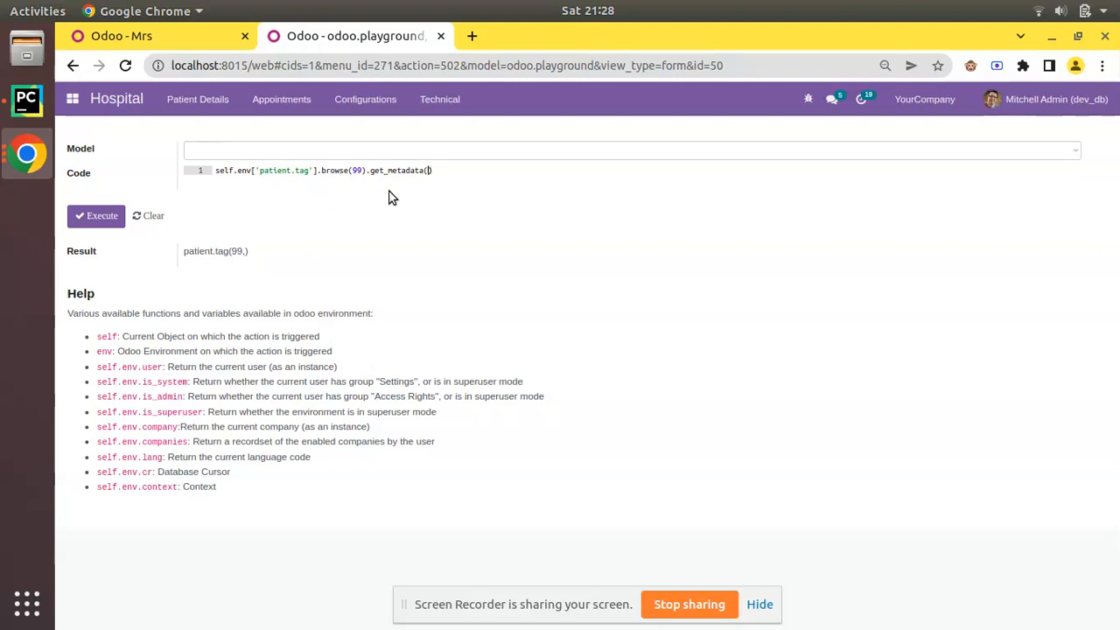
left_click(97, 215)
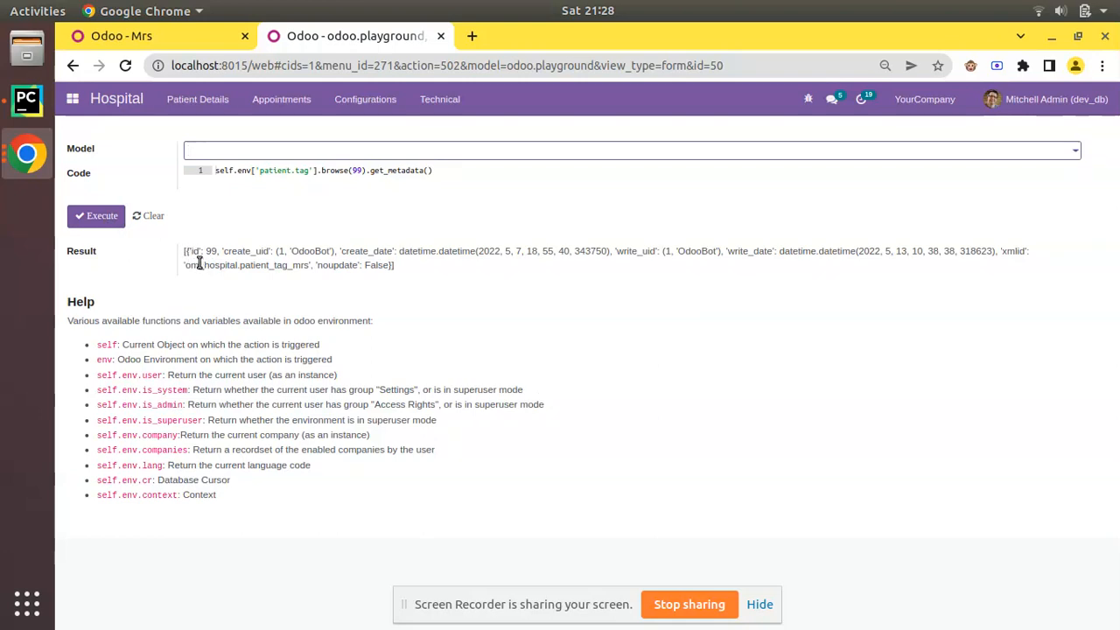
Step: Compare the returned XML ID with the Mrs tag's View Metadata details, then return to the playground
double_click(196, 251)
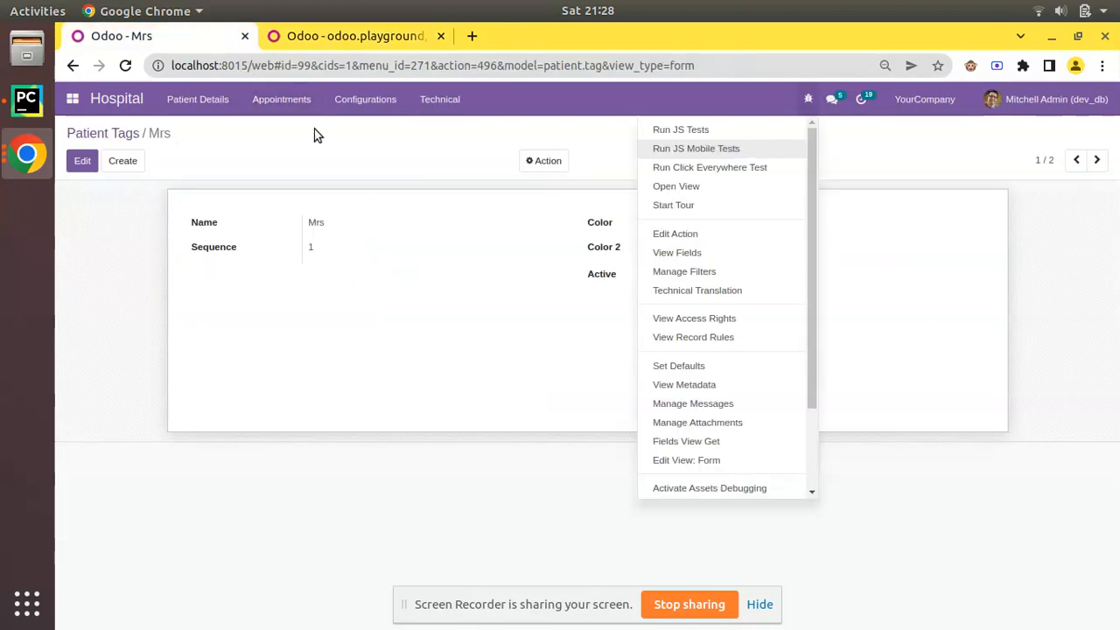
mouse_move(715, 403)
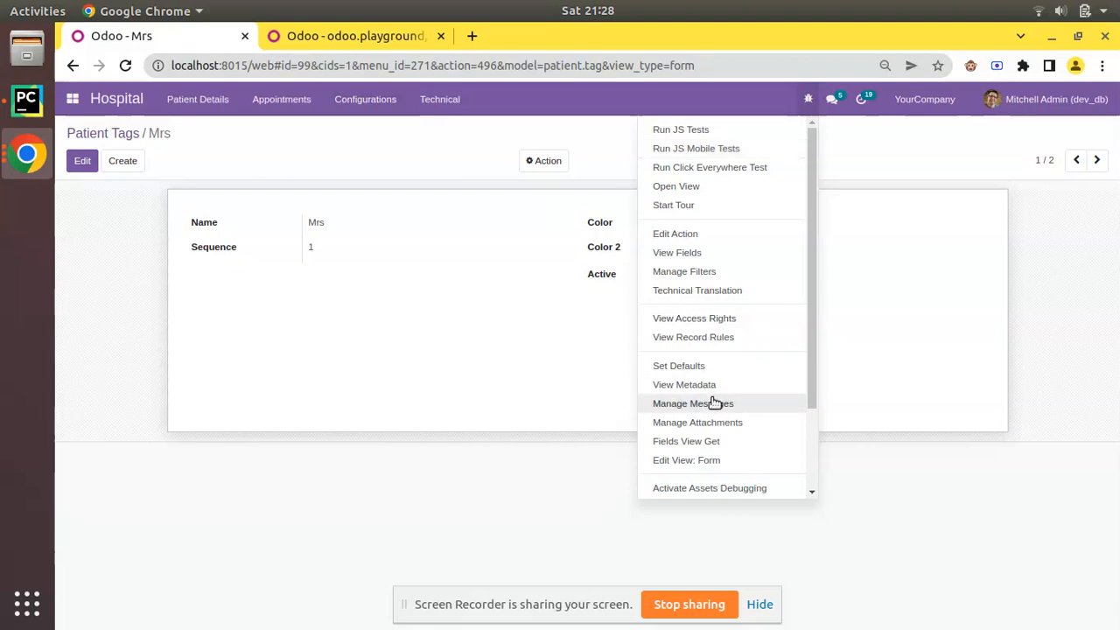
left_click(684, 384)
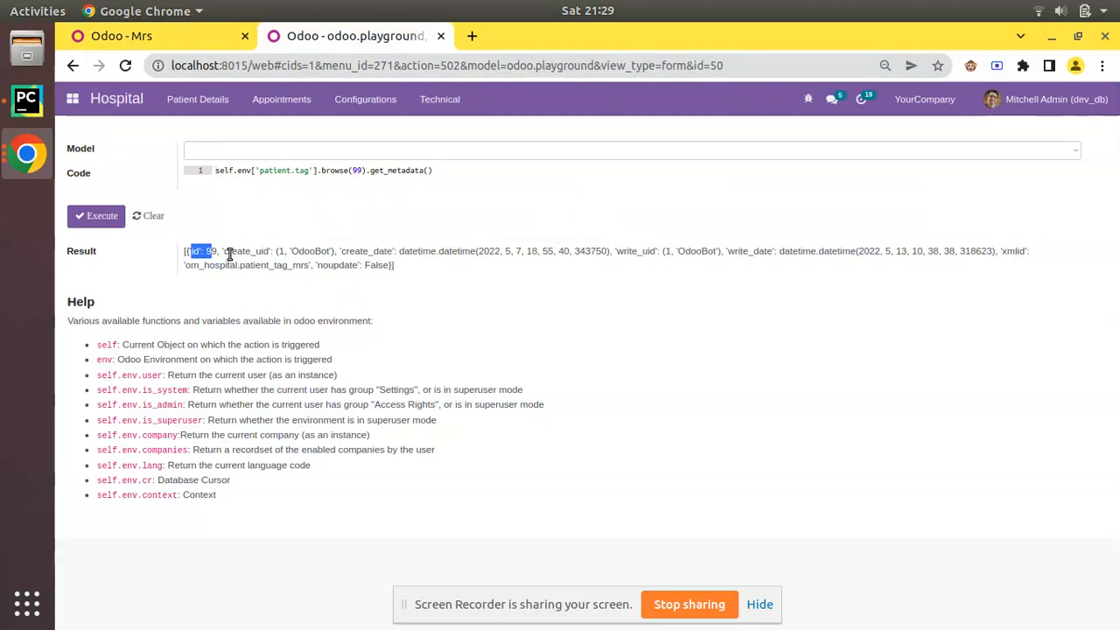
left_click(684, 384)
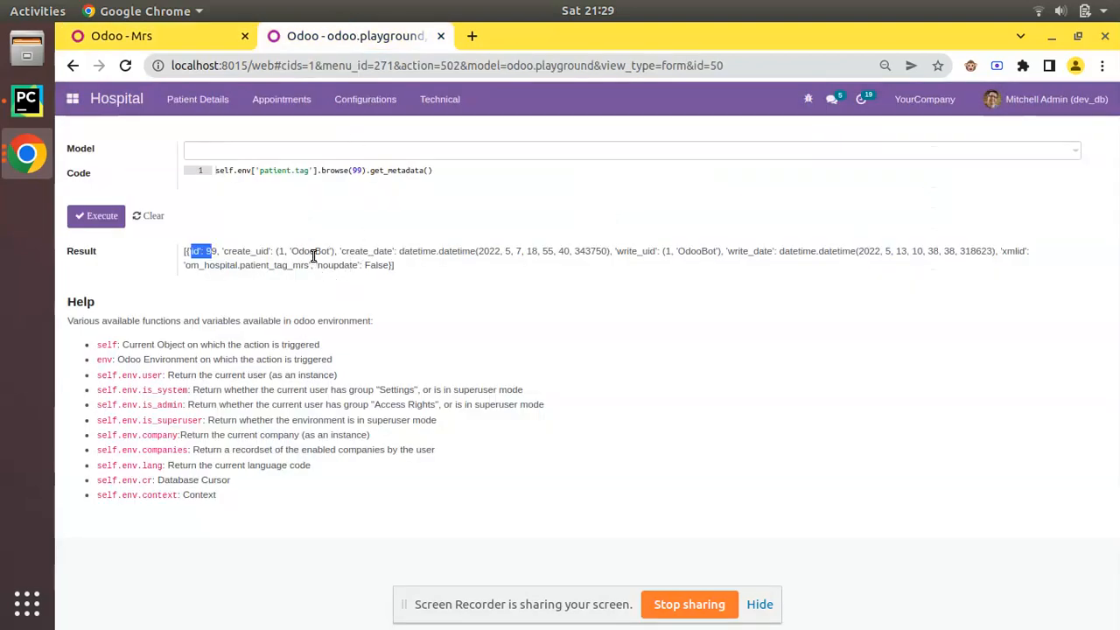
mouse_move(394, 264)
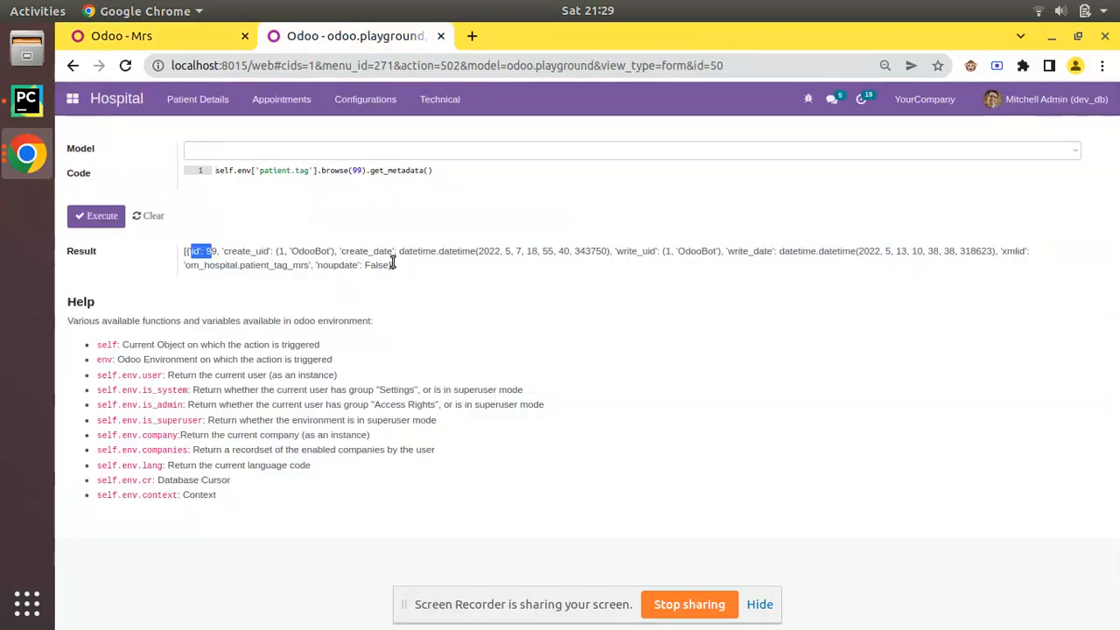
mouse_move(678, 262)
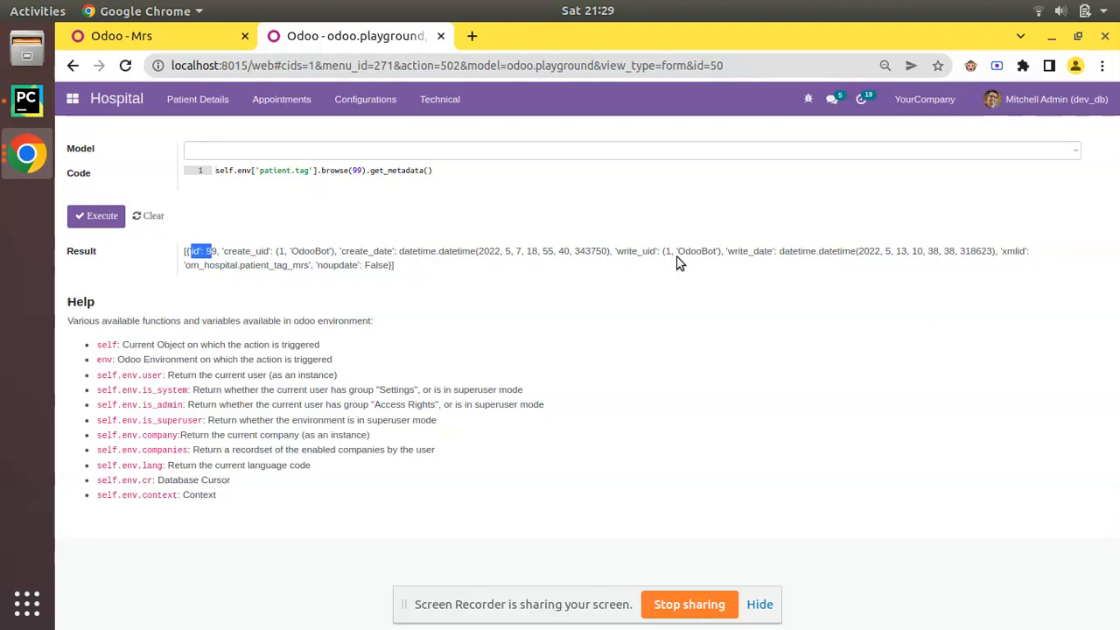
mouse_move(657, 255)
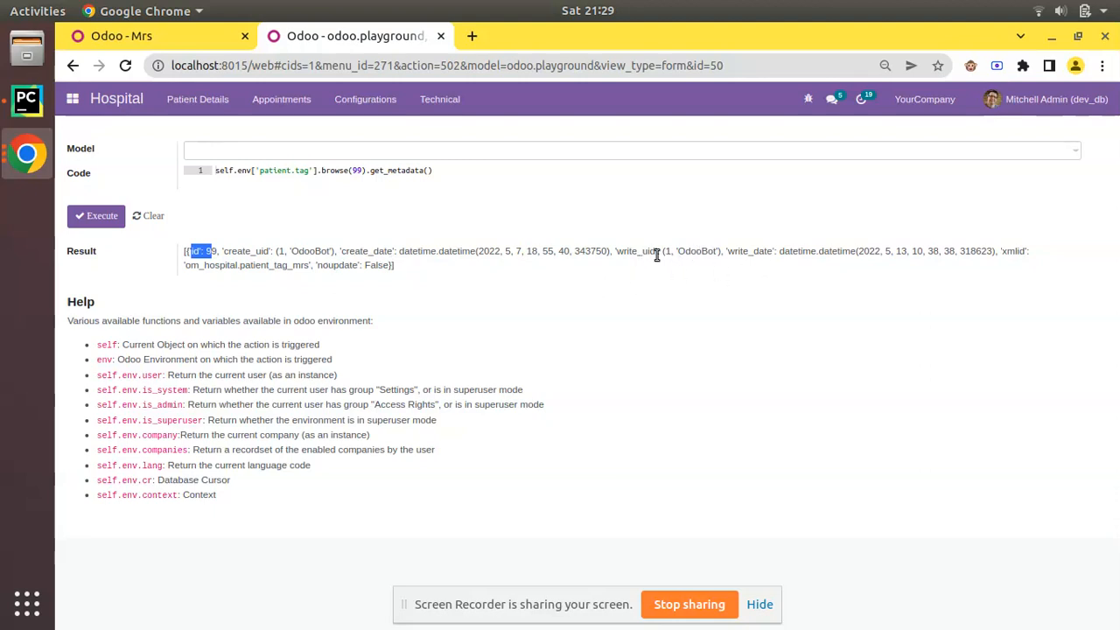
mouse_move(1003, 253)
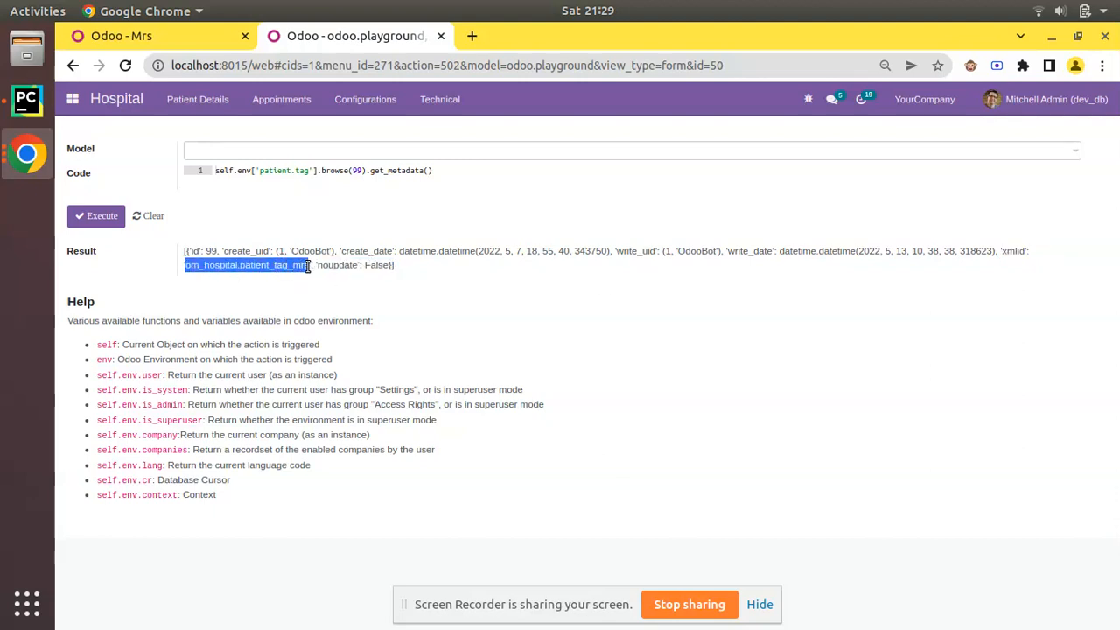
mouse_move(325, 274)
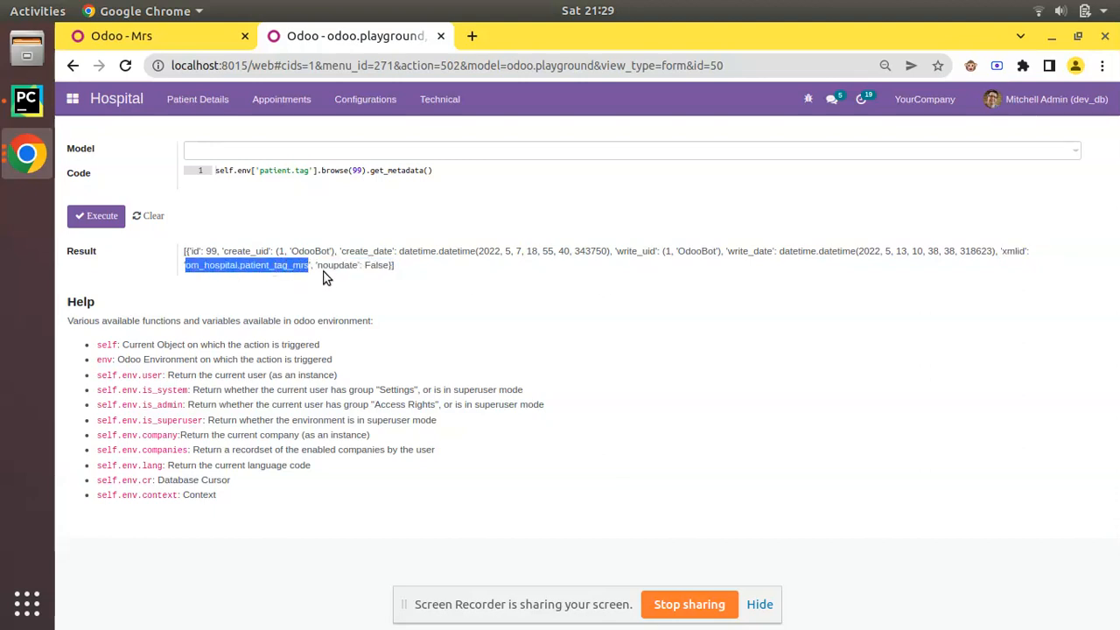
left_click(684, 384)
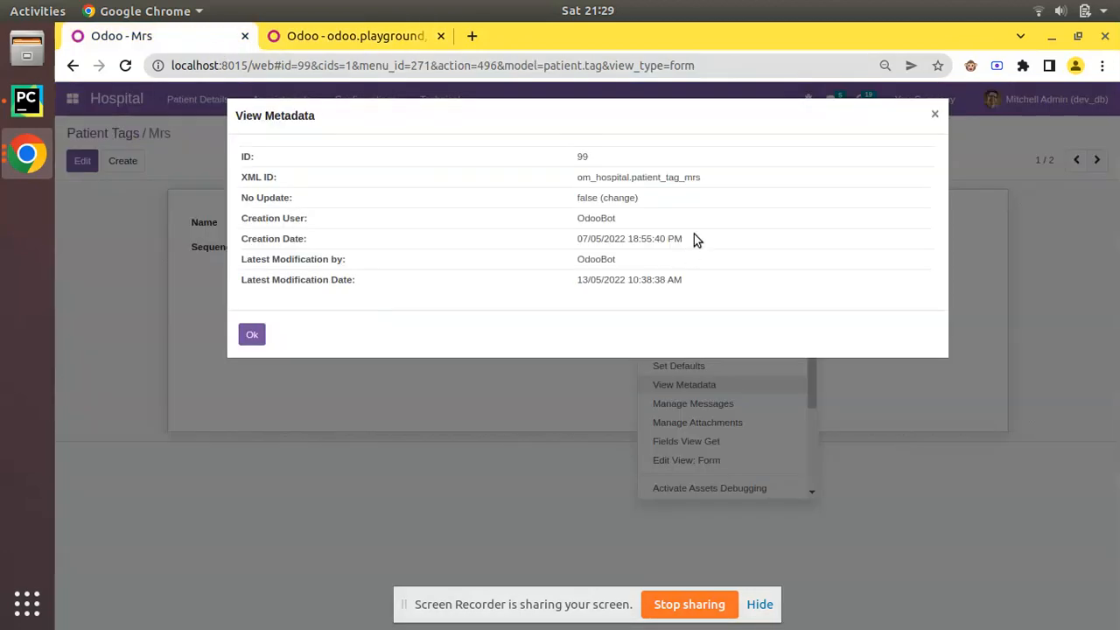
left_click(354, 36)
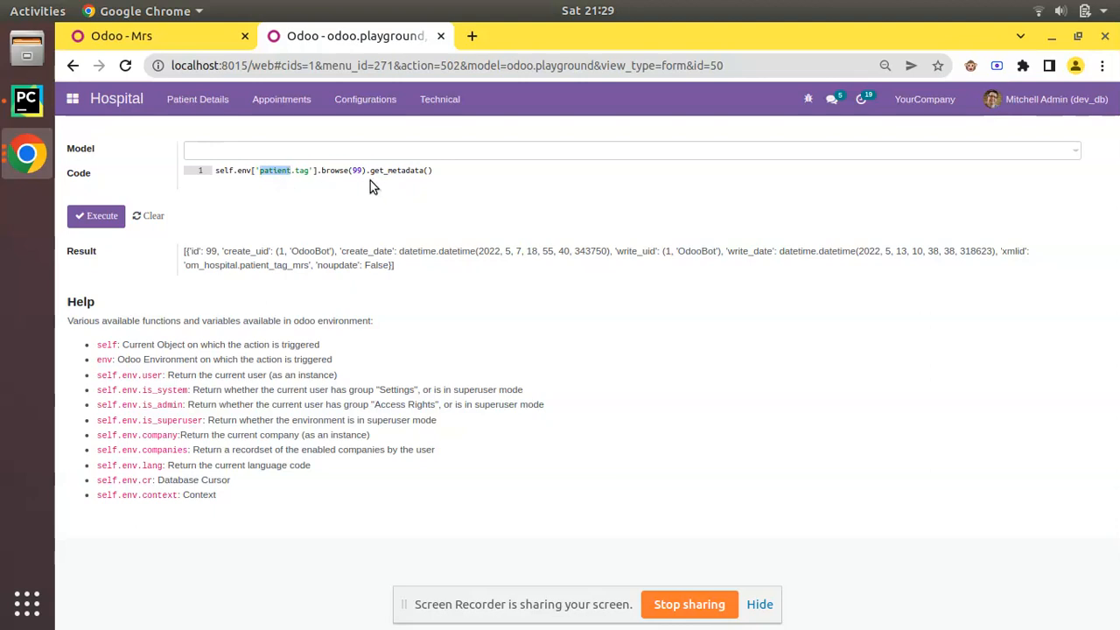
mouse_move(184, 255)
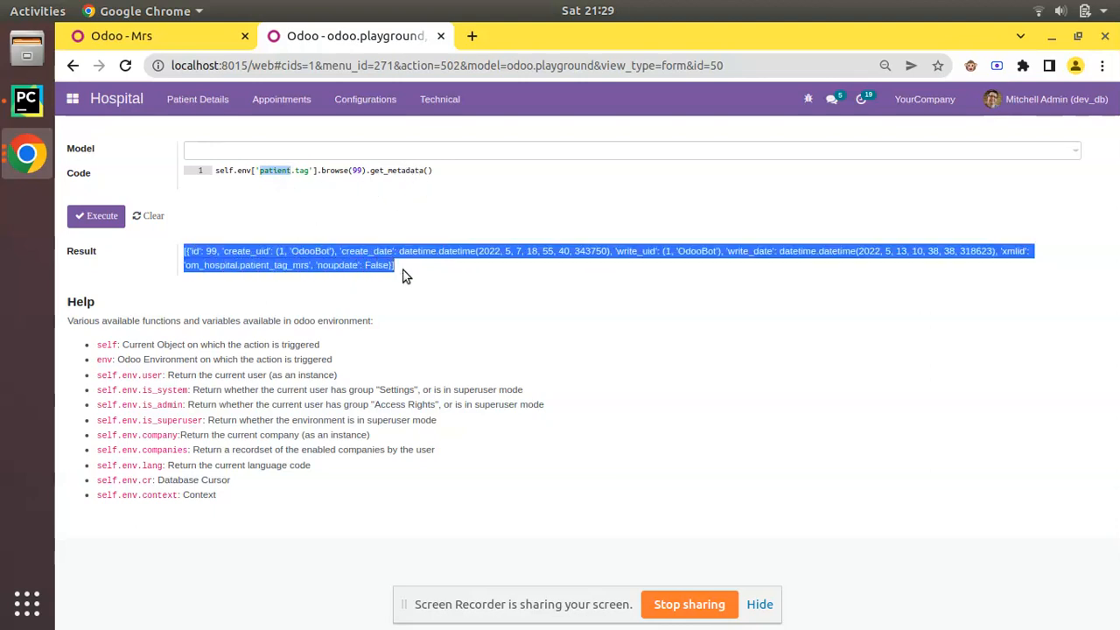
Step: Add [0] after get_metadata() so tag 99's metadata returns as one dictionary
left_click(415, 170)
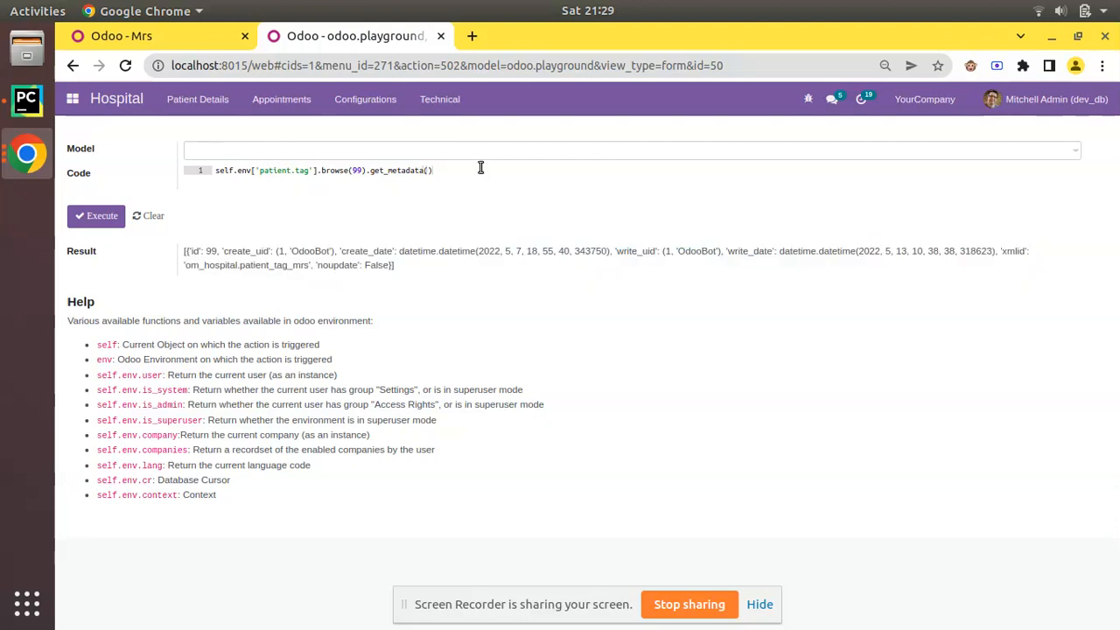
type("[0]")
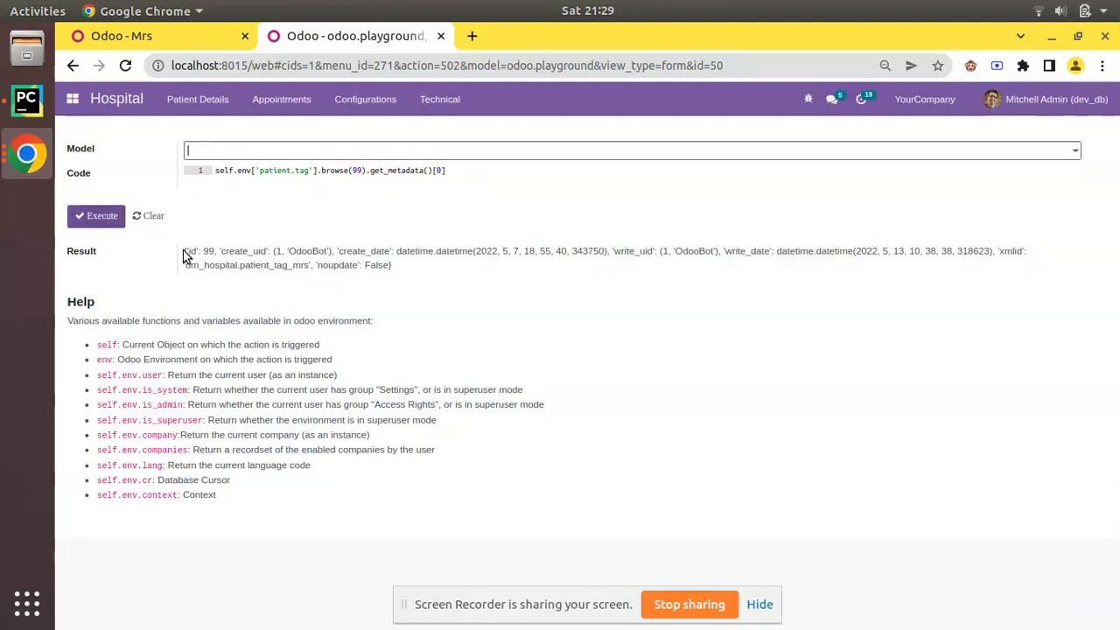
left_click_drag(184, 251, 336, 251)
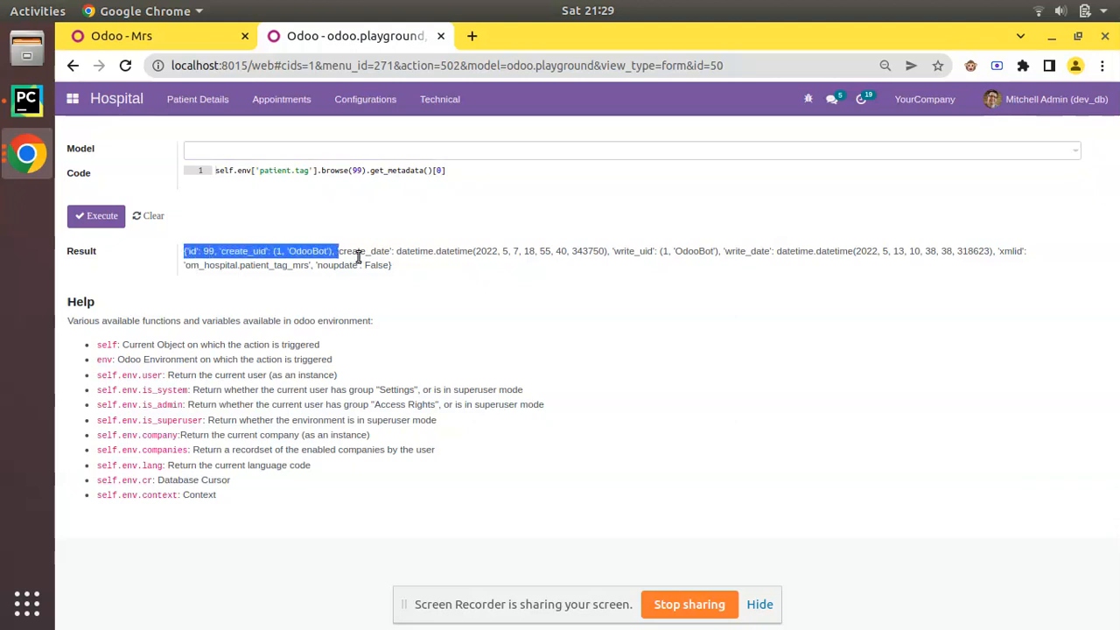
left_click(382, 284)
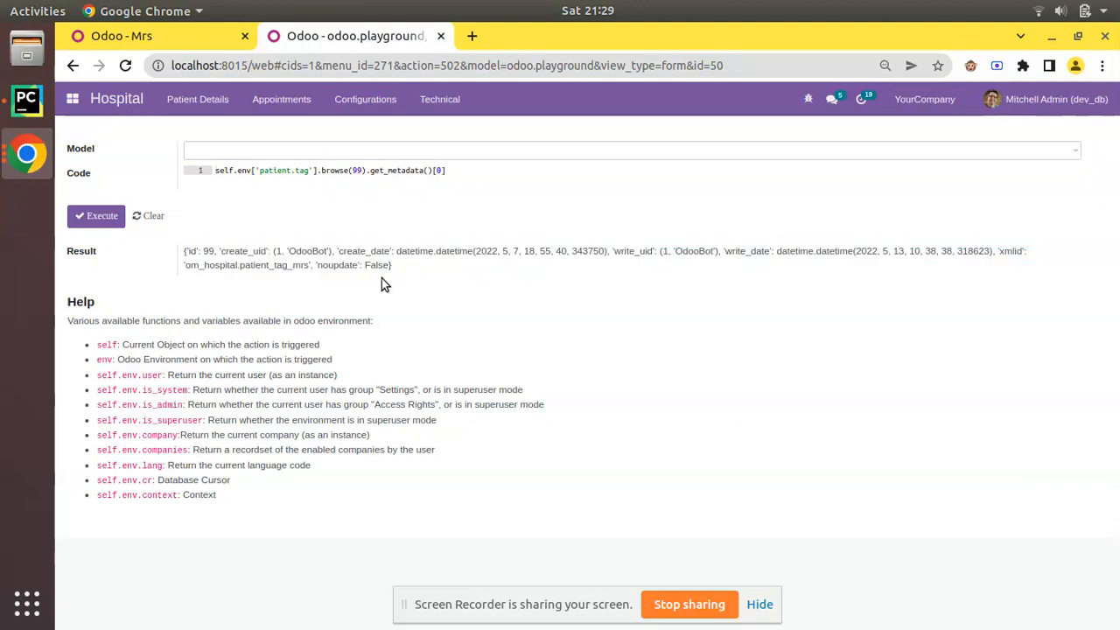
mouse_move(552, 286)
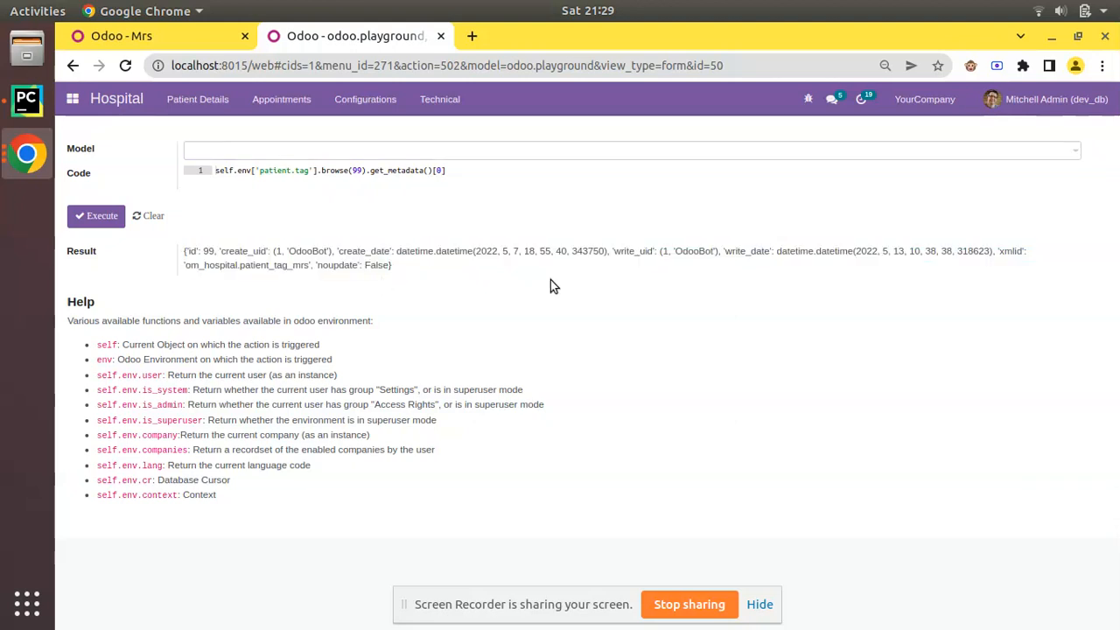
mouse_move(1010, 313)
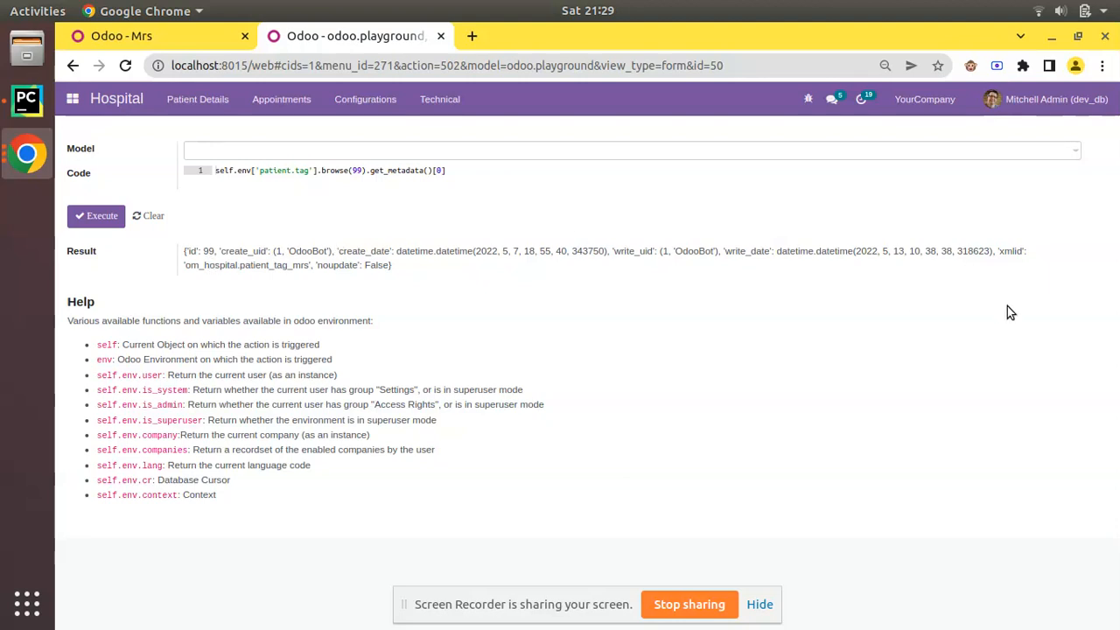
double_click(1007, 251)
type(".get('xmlid')")
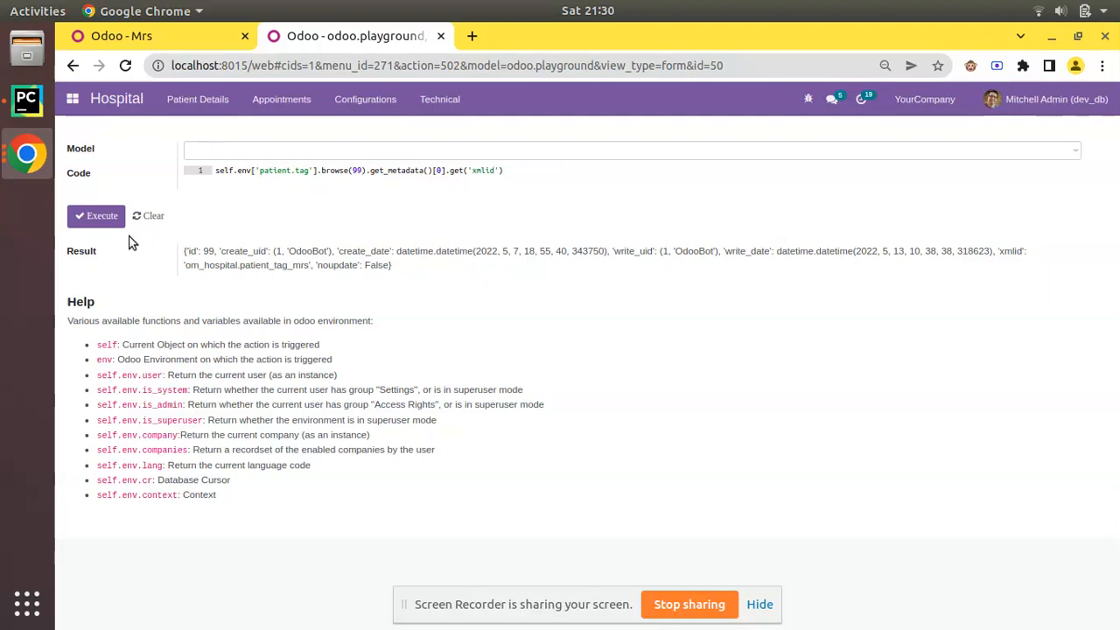
Step: Execute .get('xmlid'), then swap the key to 'id' and execute, returning 99
left_click(97, 215)
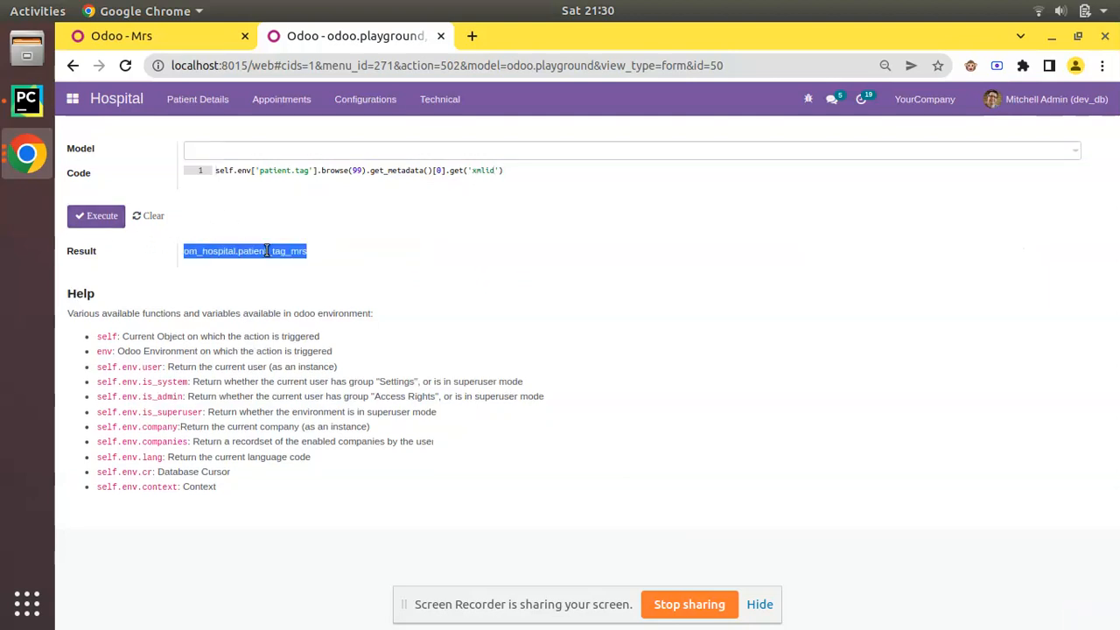
left_click(442, 199)
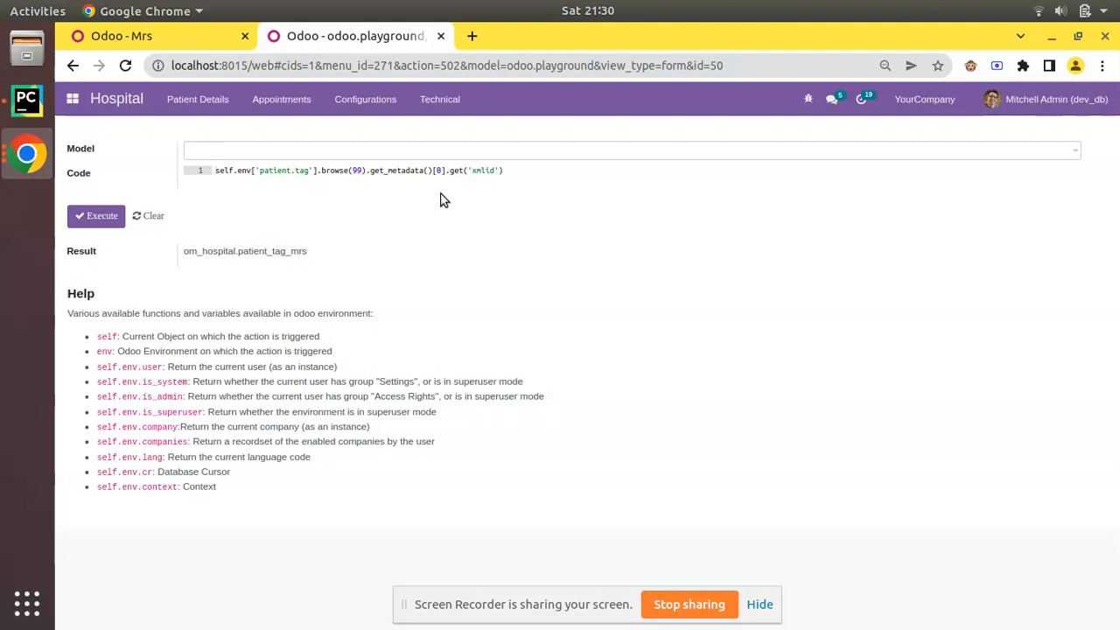
double_click(483, 170)
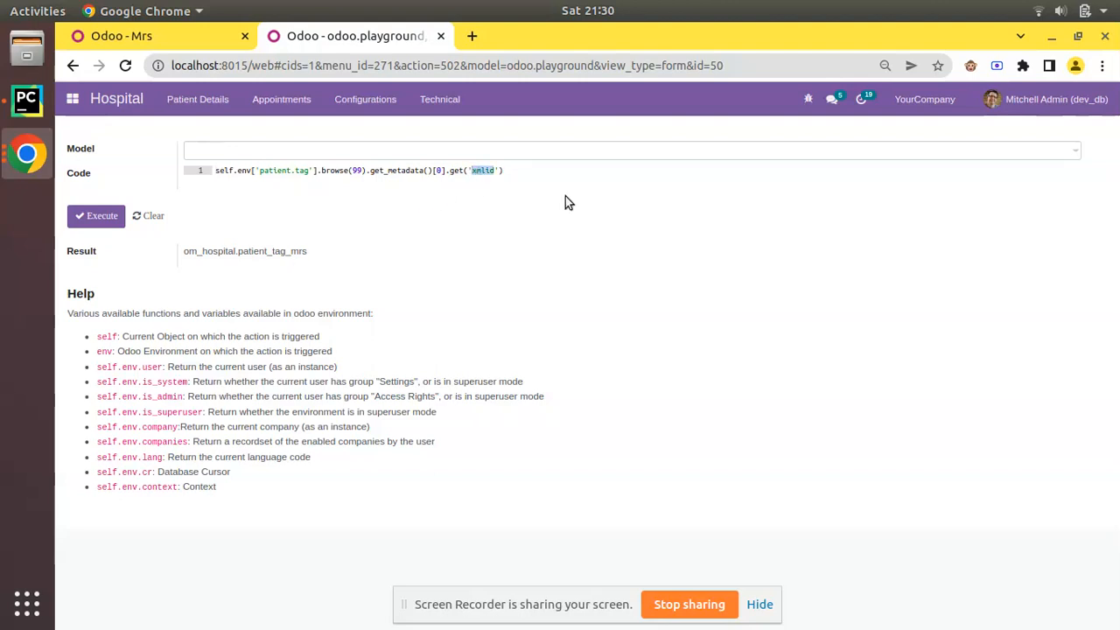
type("id")
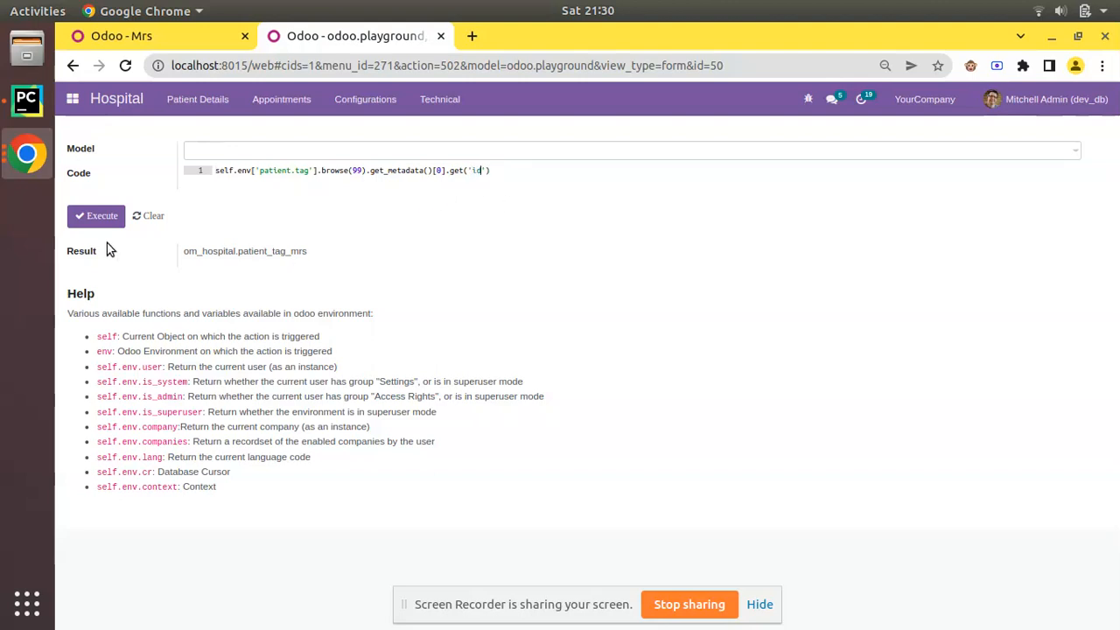
left_click(96, 215)
type("create_dat")
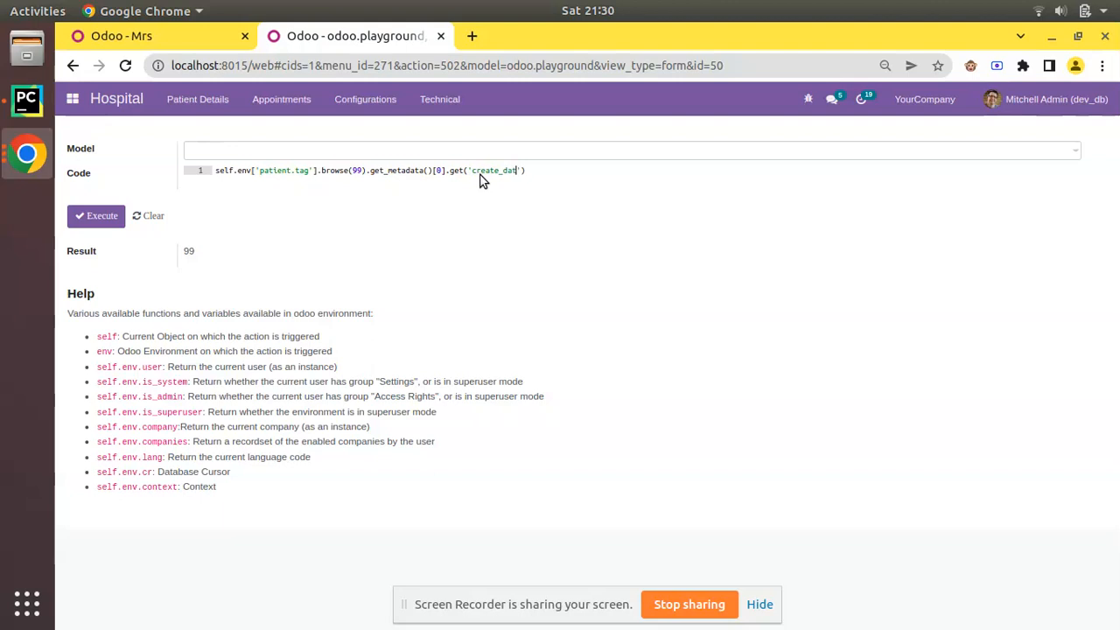
Step: Query 'create_date' (2022-05-07), then restore 'xmlid' to return om_hospital.patient_tag_mrs
left_click(96, 216)
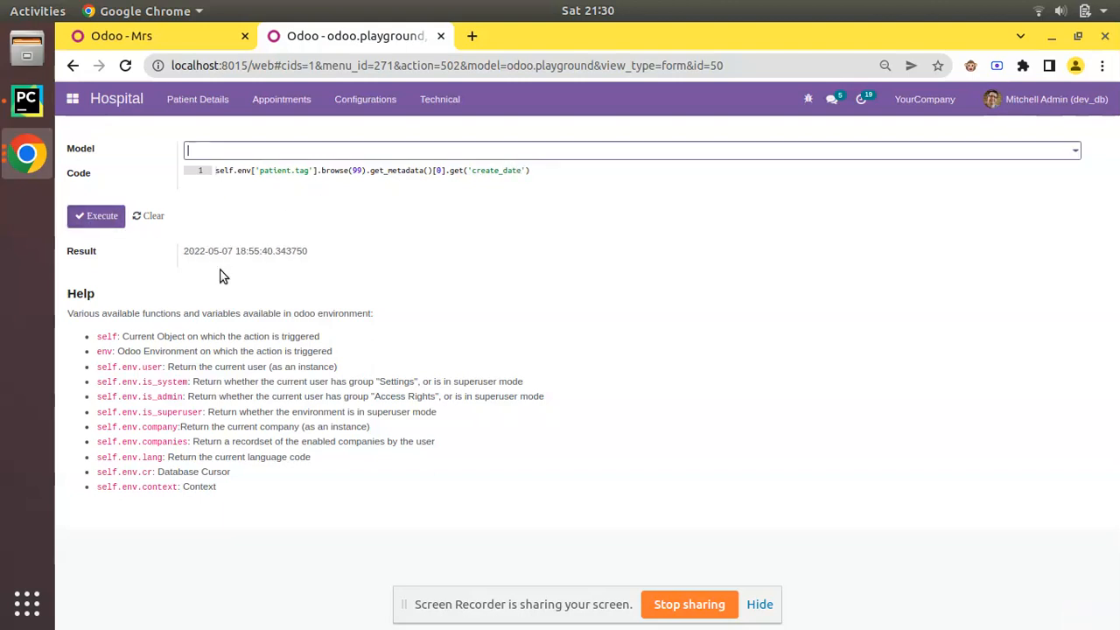
double_click(496, 170)
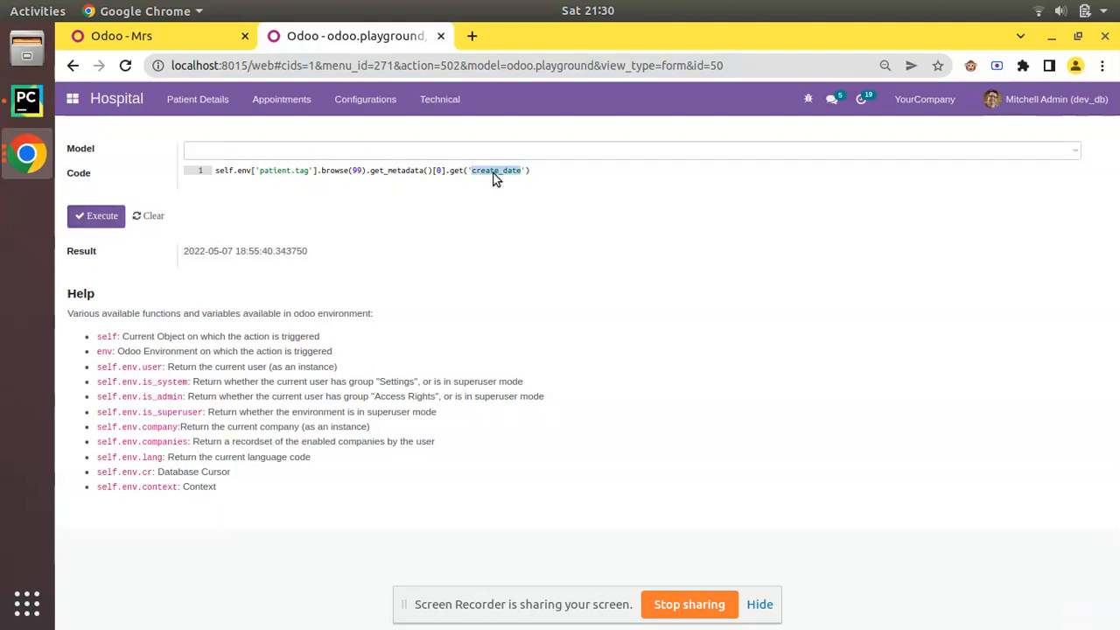
type("xmlid")
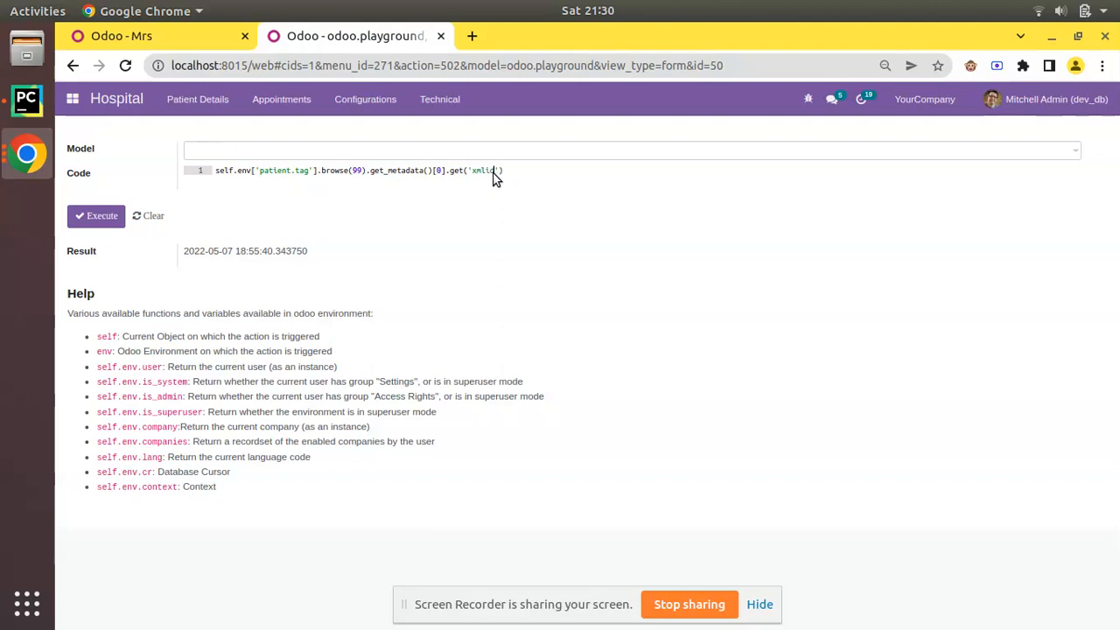
left_click(97, 215)
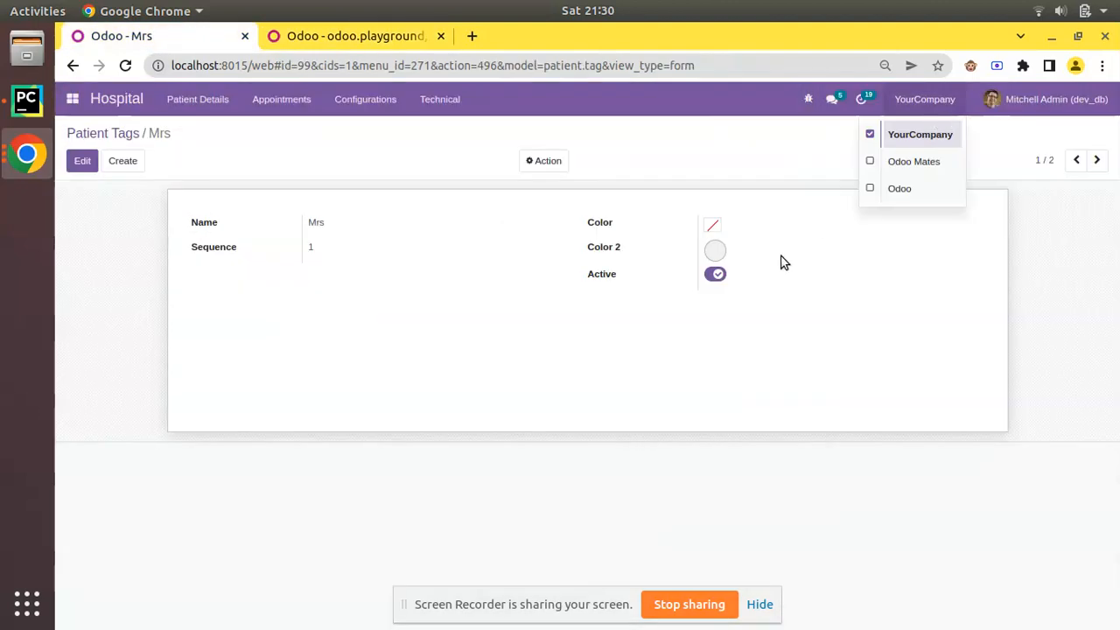
left_click(683, 384)
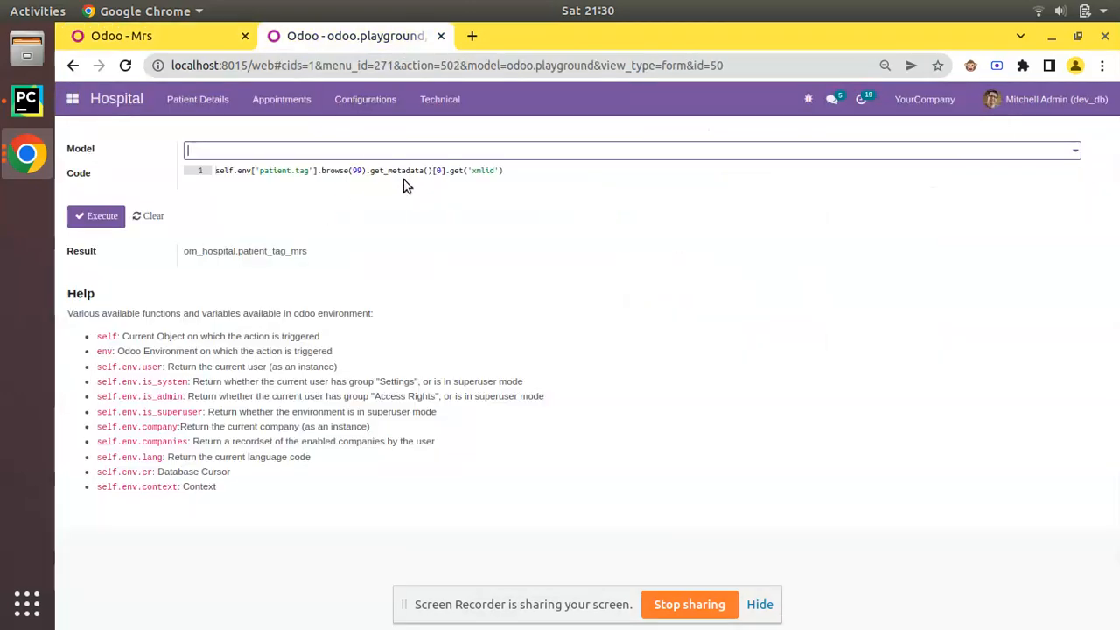
double_click(398, 170)
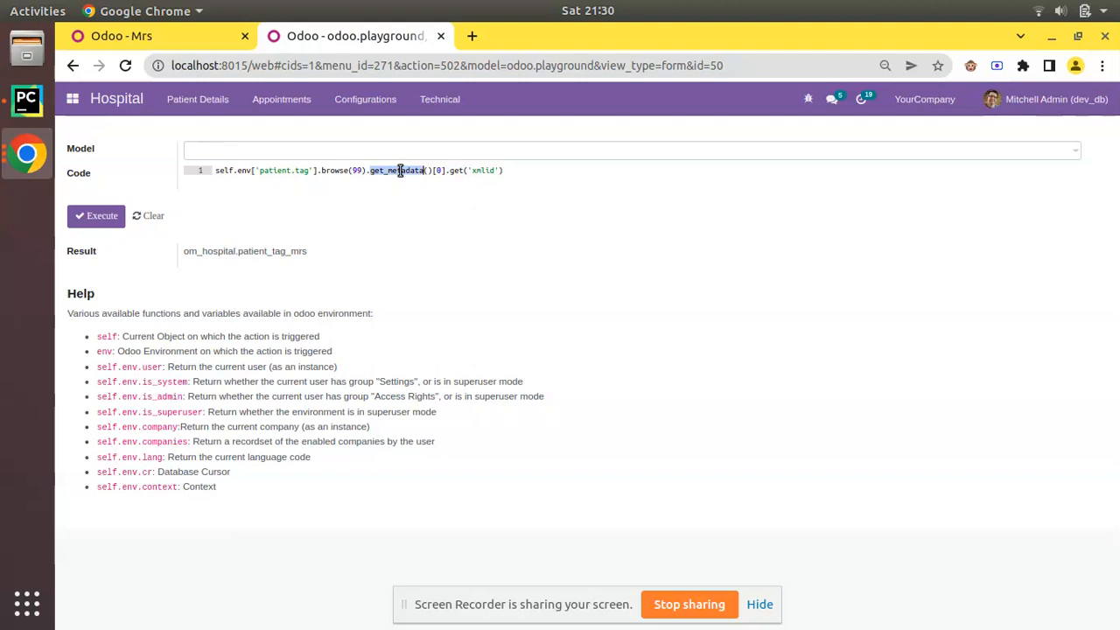